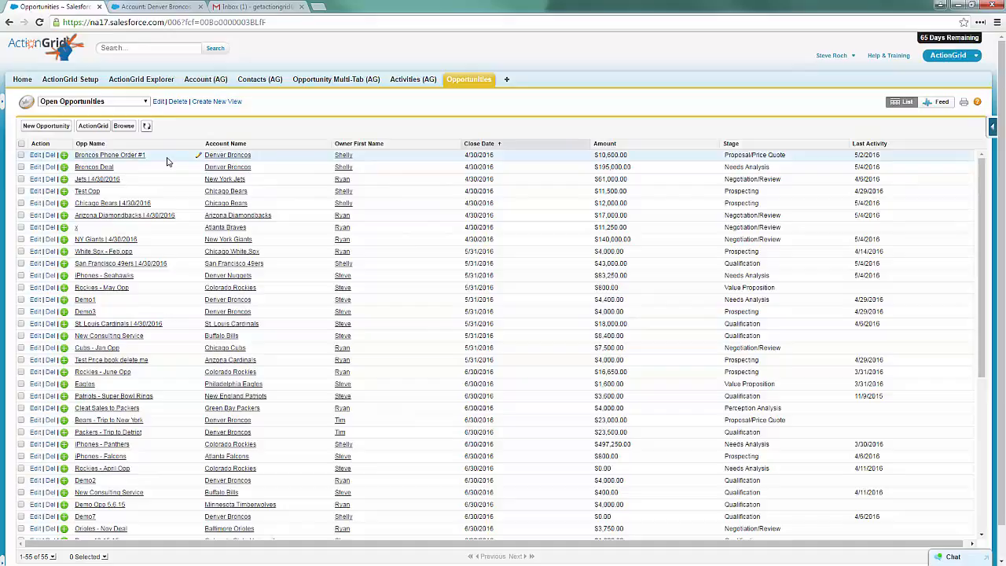
{"action": "mouse_move", "coordinate": [427, 214]}
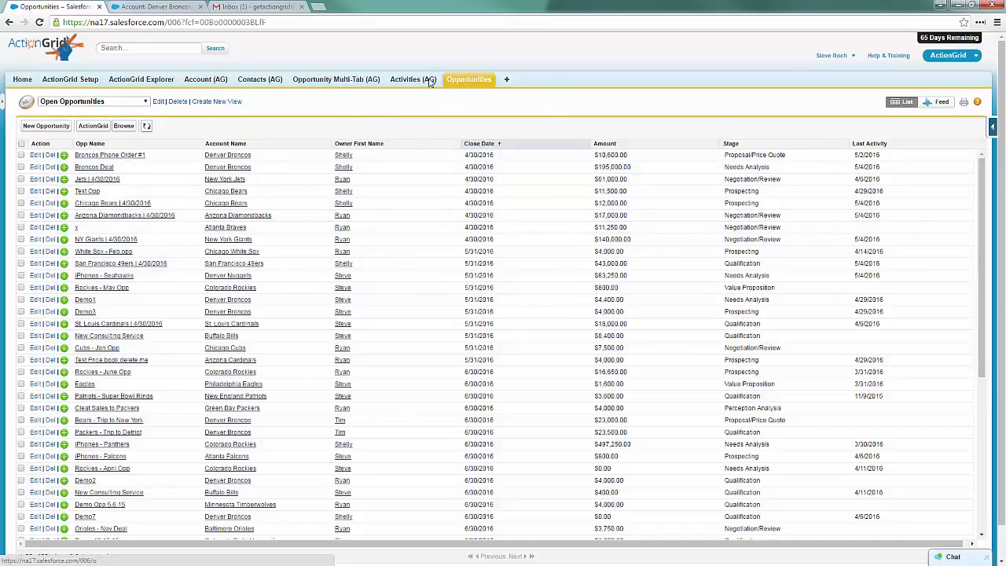
- Load the Opportunity Multi-Tab page with the Open Opps grid of 56 opportunities
{"action": "left_click", "coordinate": [336, 78]}
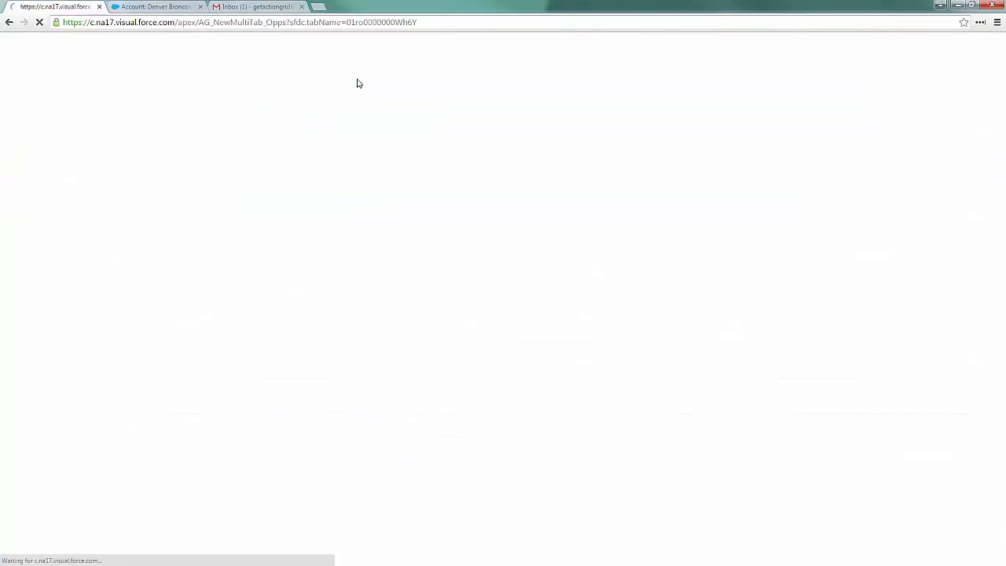
{"action": "left_click", "coordinate": [337, 81]}
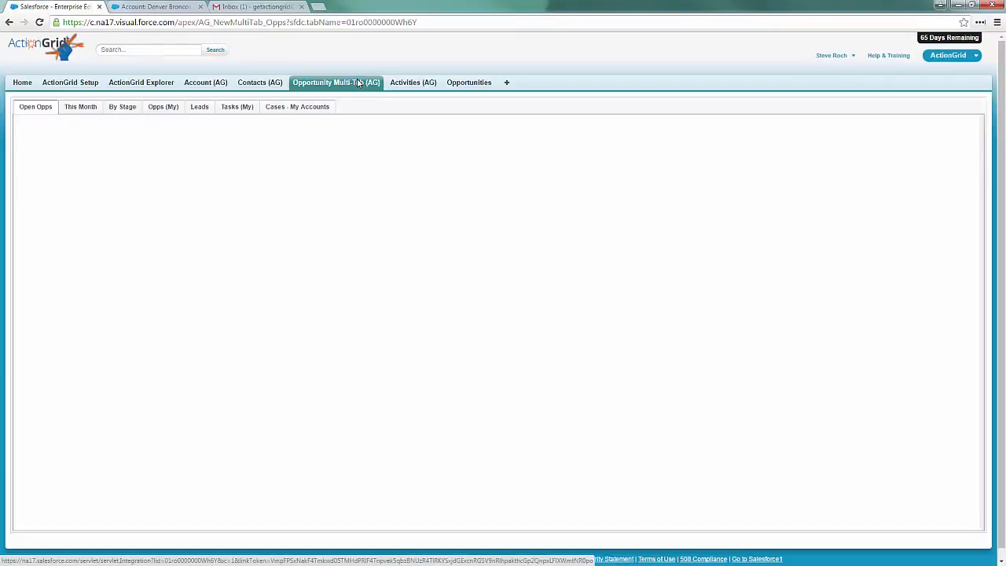
{"action": "left_click", "coordinate": [336, 82]}
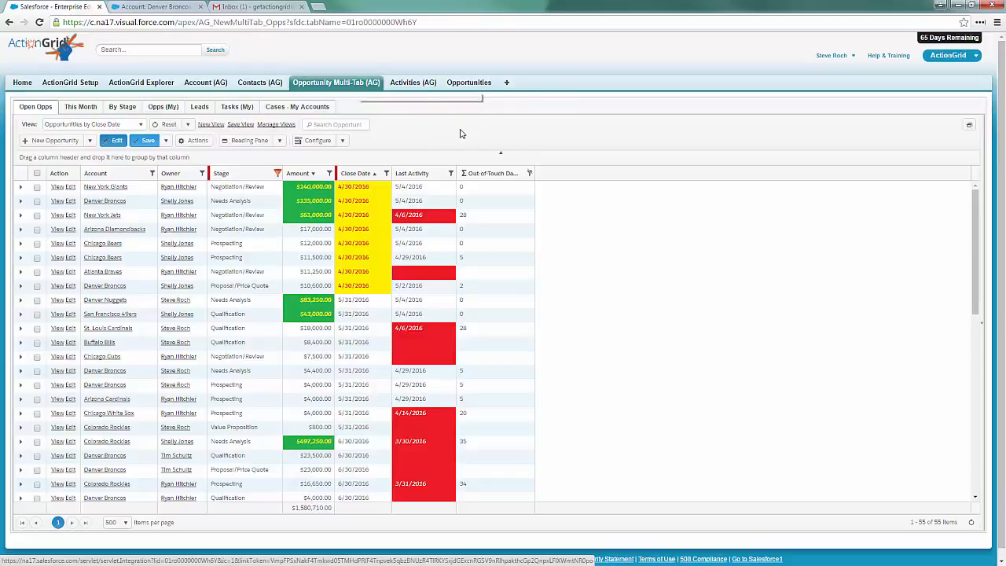
{"action": "mouse_move", "coordinate": [377, 189]}
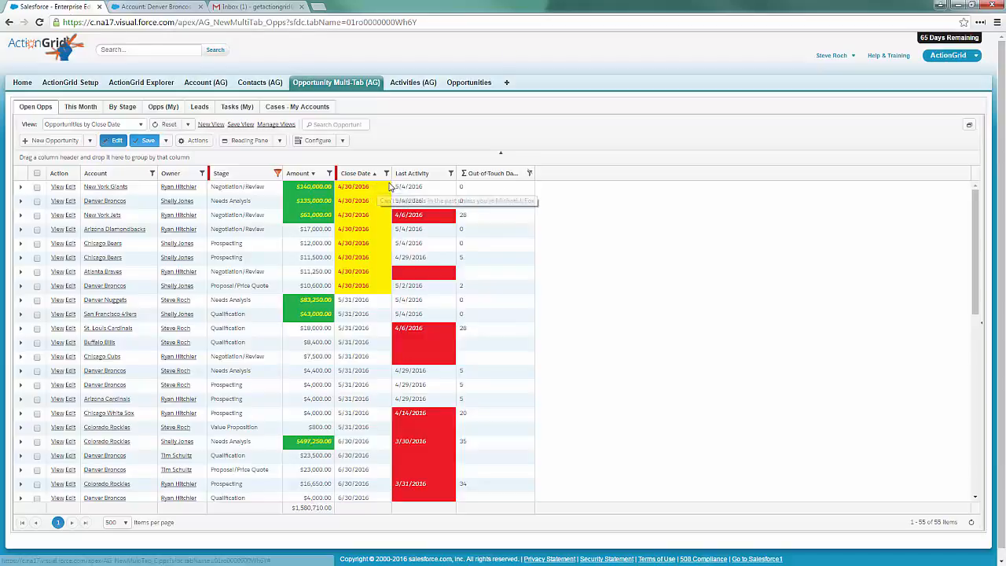
- Inline-edit the New York Giants close date to May 31, 2016 via the calendar
{"action": "left_click", "coordinate": [36, 185]}
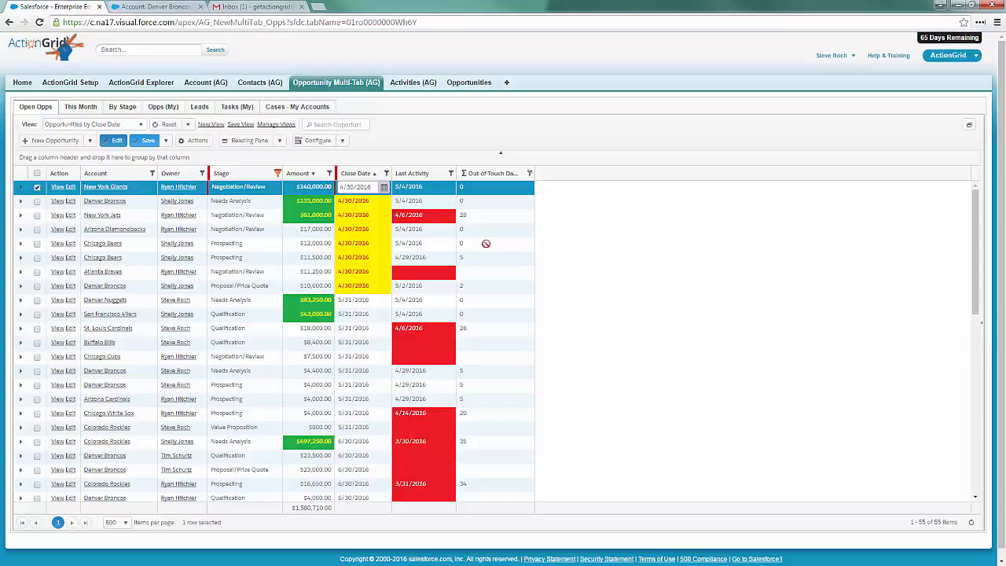
{"action": "mouse_move", "coordinate": [482, 240]}
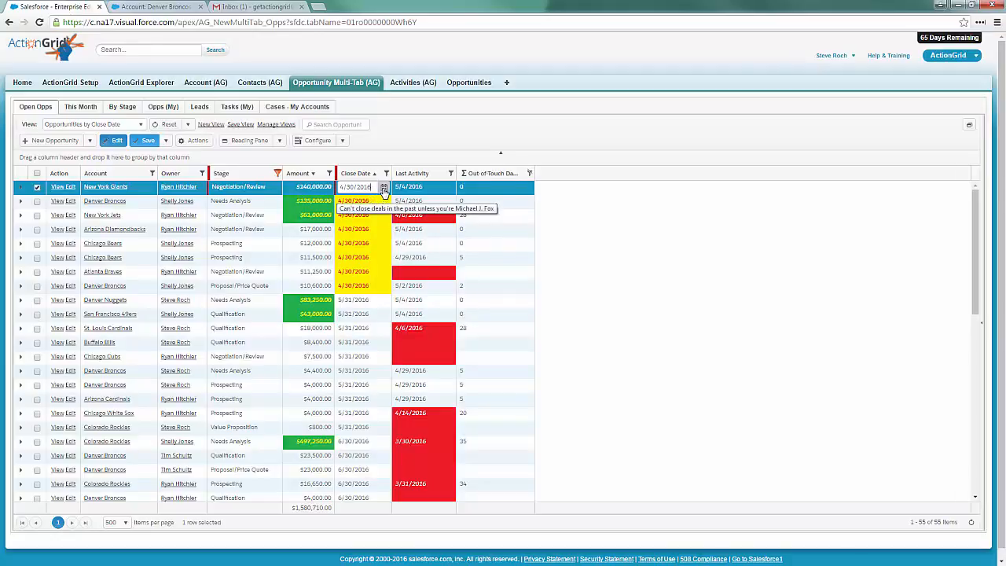
{"action": "left_click", "coordinate": [383, 187]}
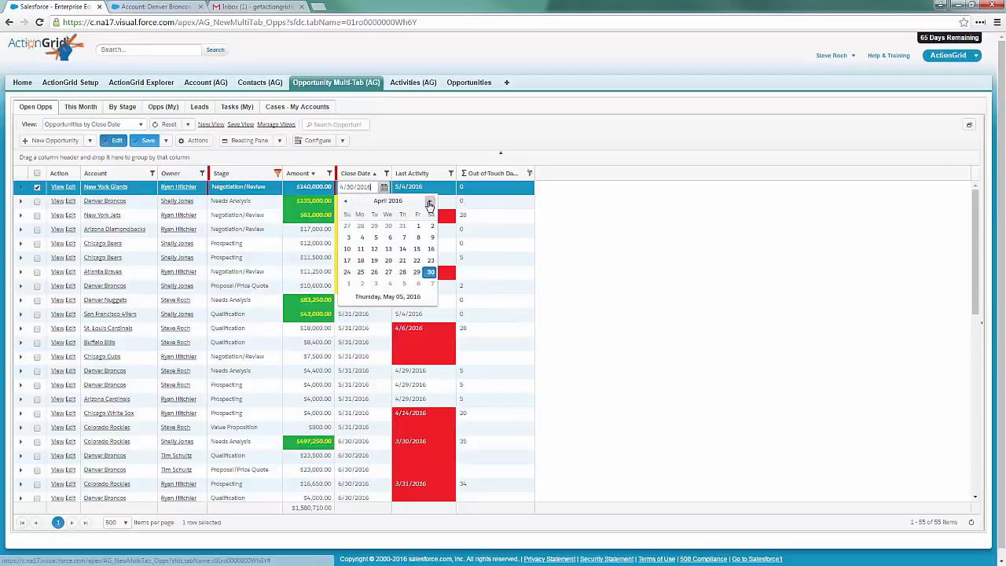
{"action": "left_click", "coordinate": [431, 201]}
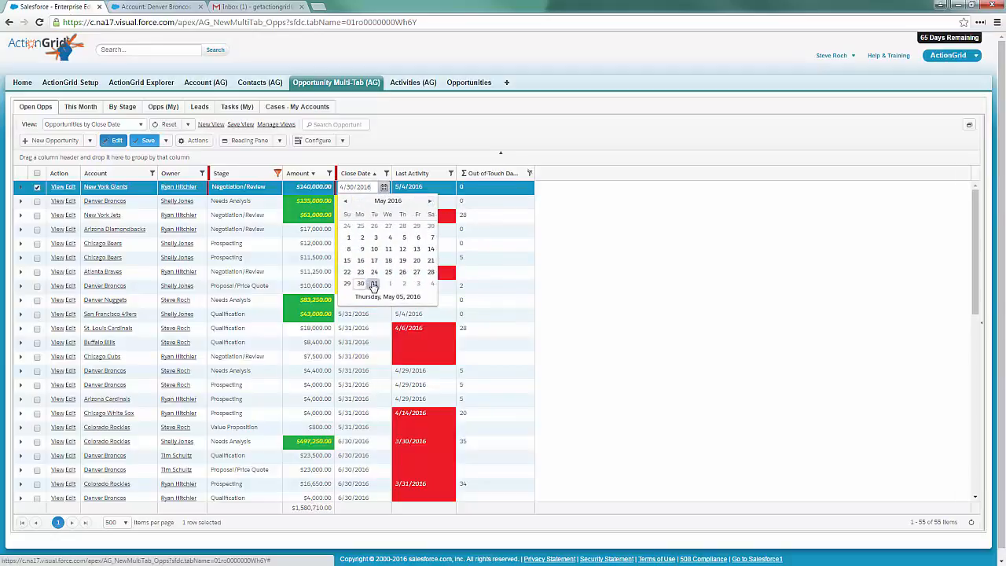
{"action": "left_click", "coordinate": [374, 282]}
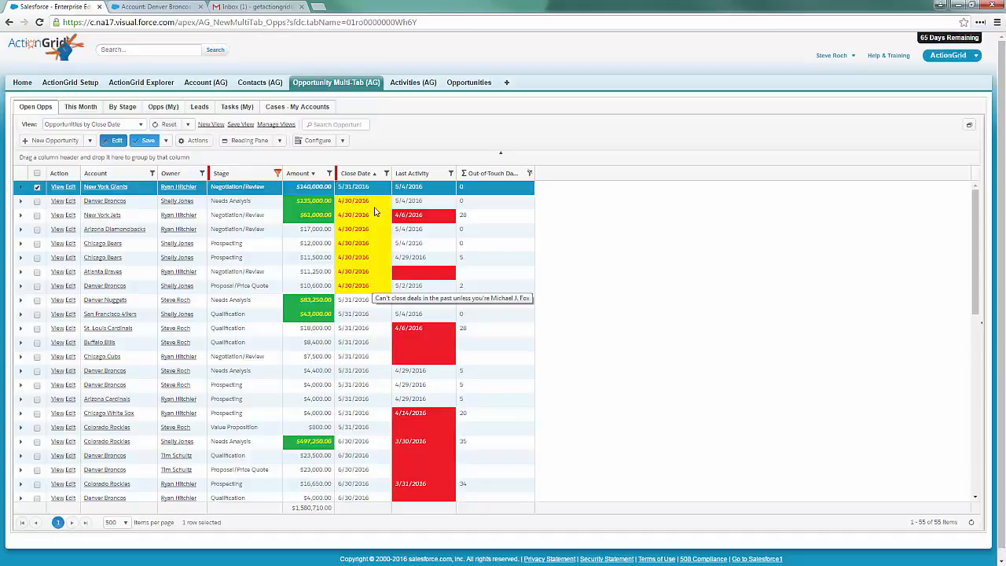
{"action": "mouse_move", "coordinate": [374, 294]}
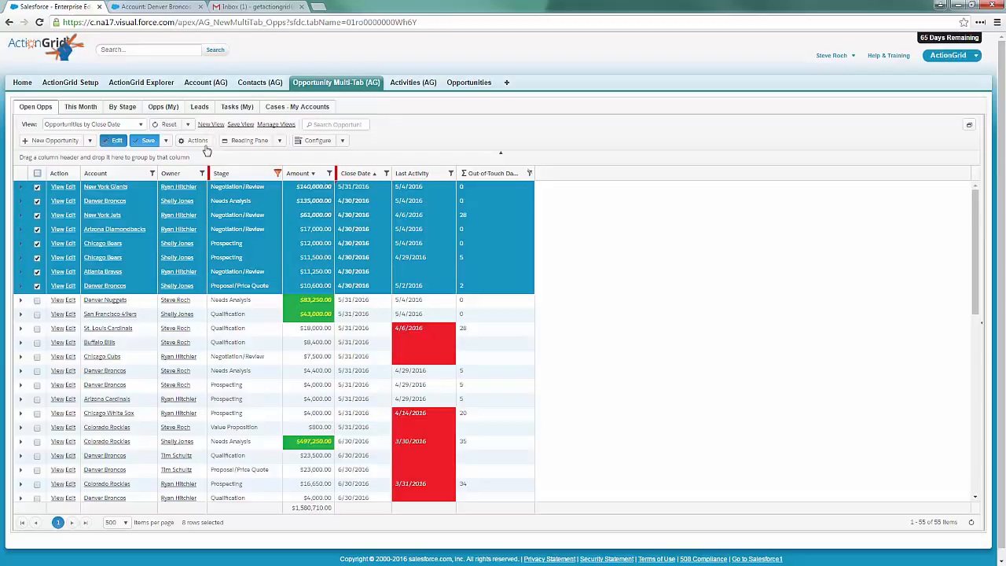
- Start editing the Close Date of the selected April-end opportunities
{"action": "left_click", "coordinate": [198, 141]}
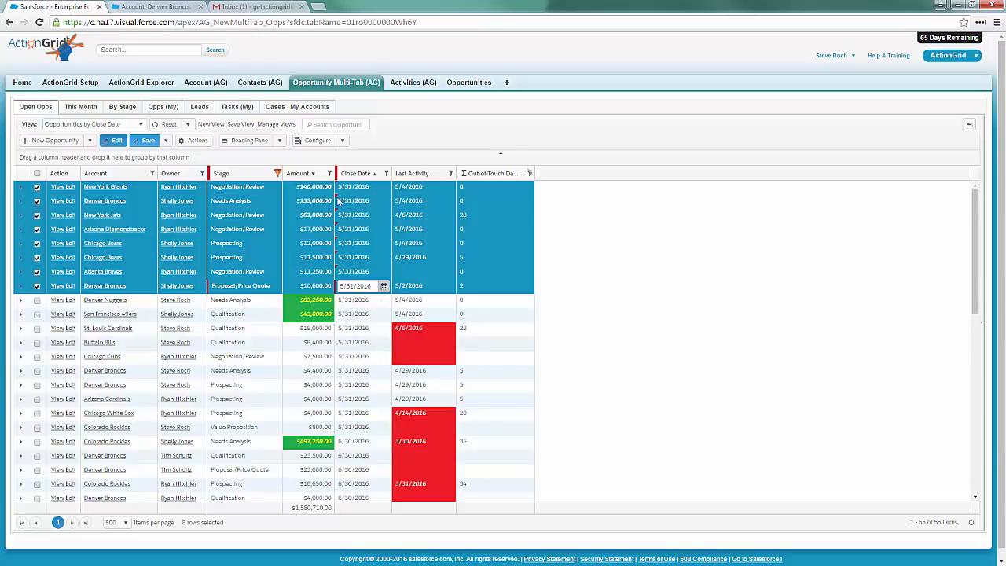
{"action": "mouse_move", "coordinate": [337, 229]}
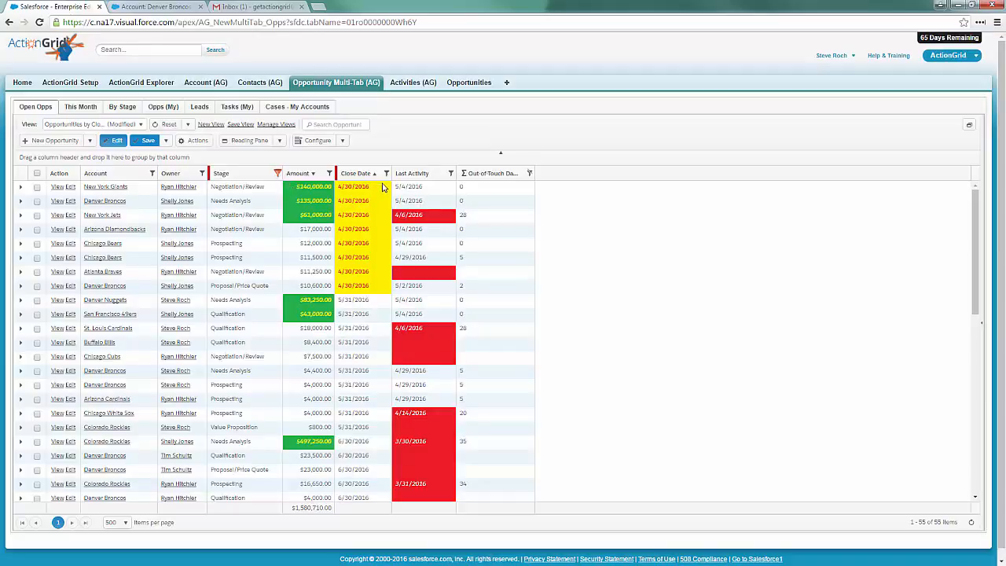
{"action": "mouse_move", "coordinate": [380, 181]}
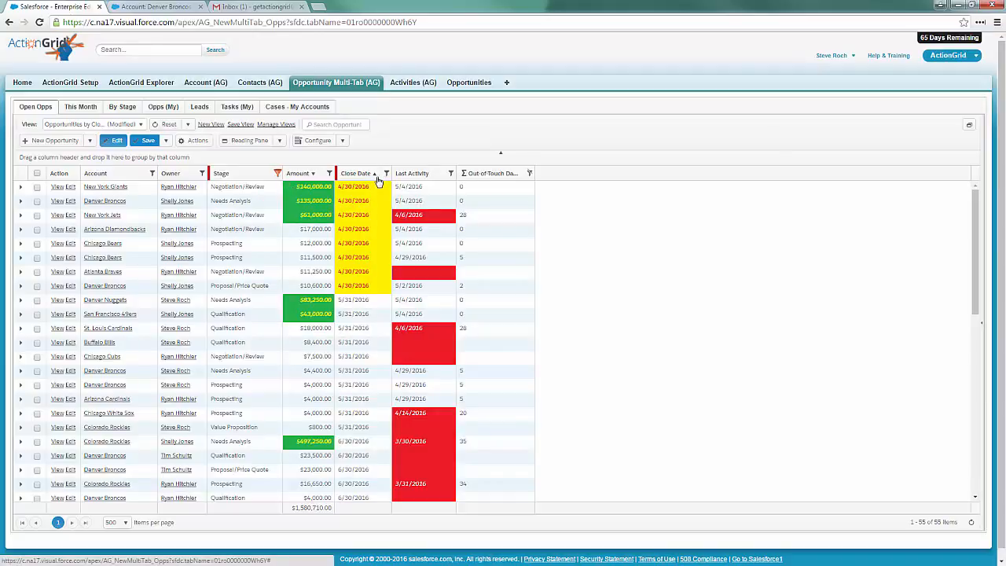
{"action": "mouse_move", "coordinate": [358, 173]}
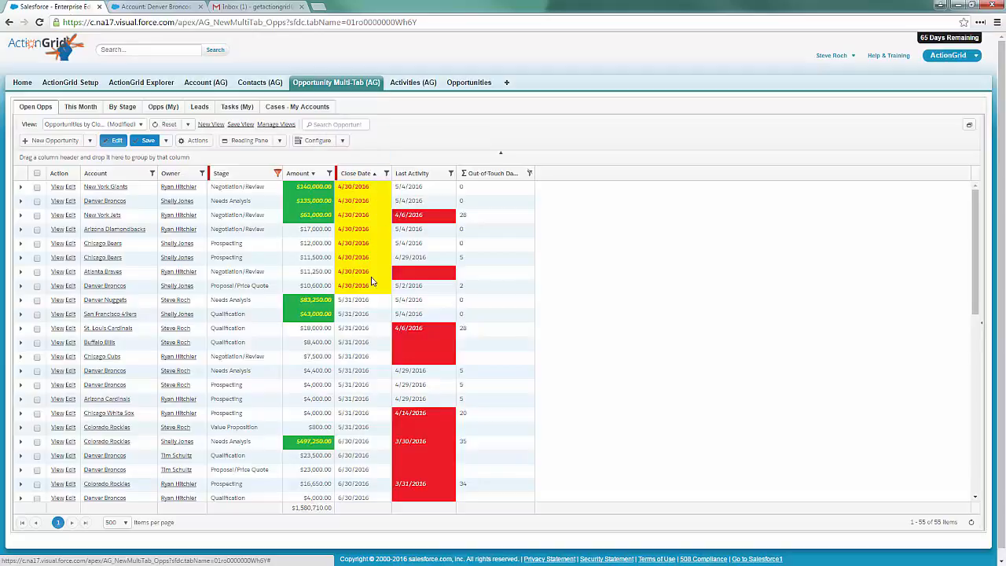
{"action": "mouse_move", "coordinate": [321, 170]}
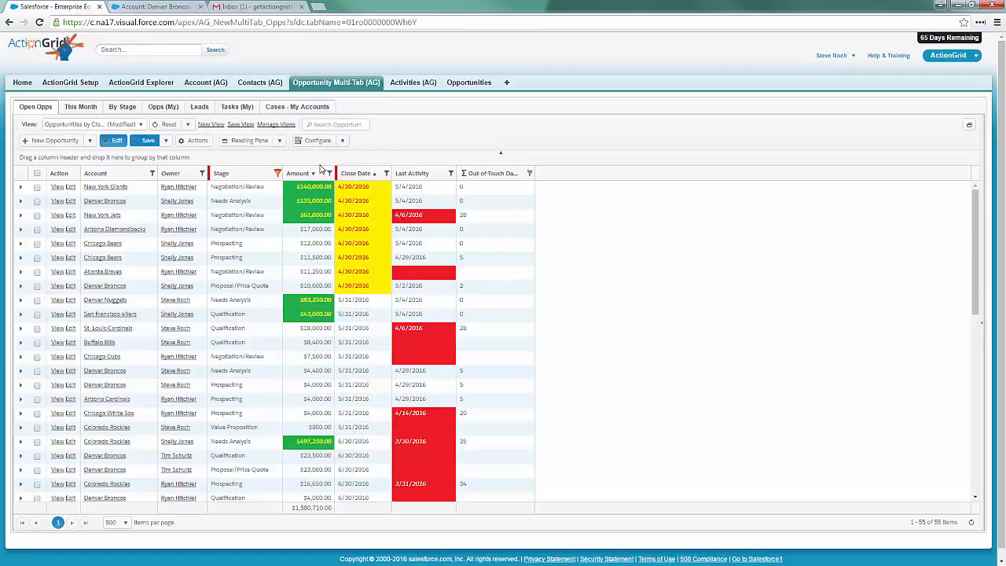
{"action": "left_click", "coordinate": [324, 172]}
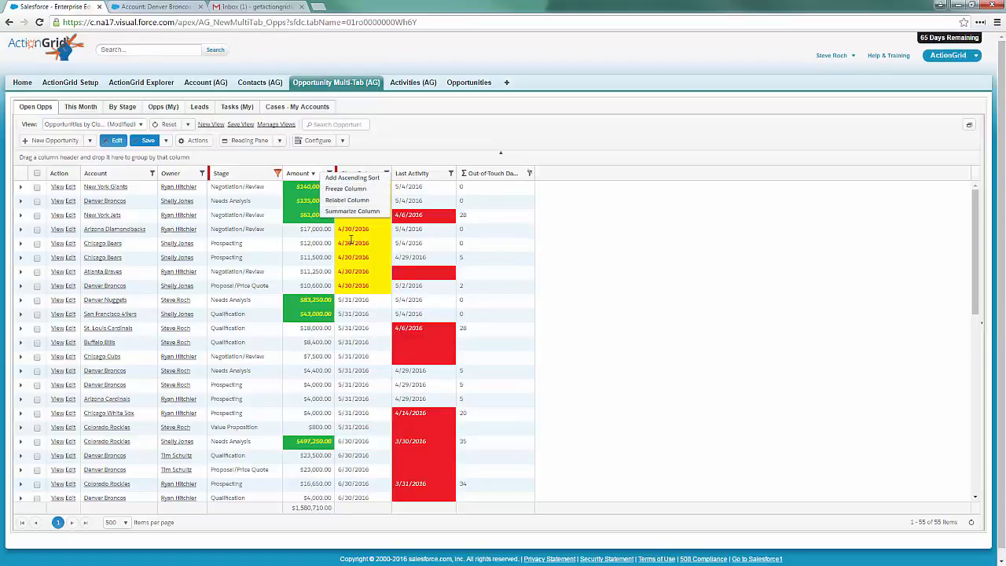
{"action": "mouse_move", "coordinate": [408, 157]}
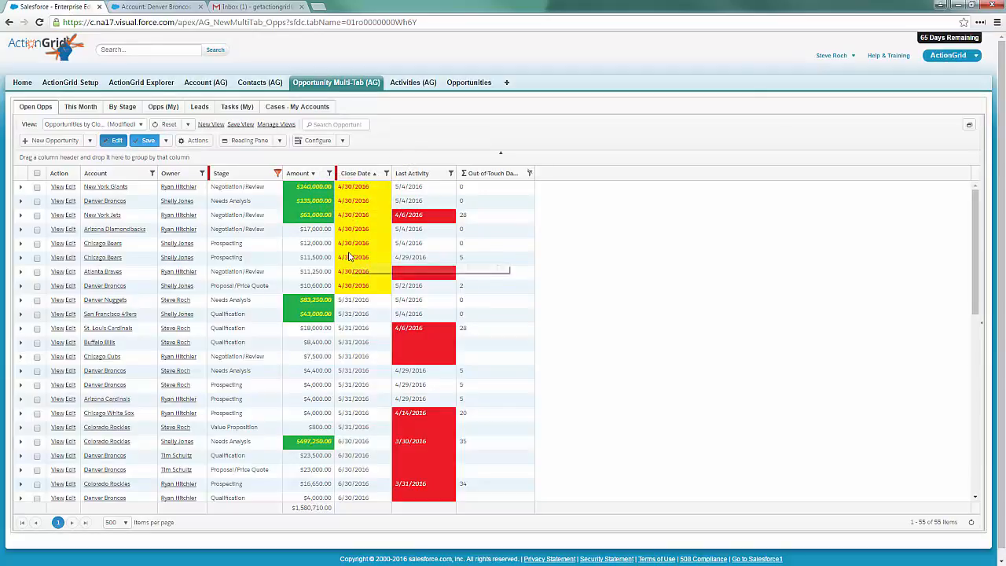
{"action": "mouse_move", "coordinate": [352, 258]}
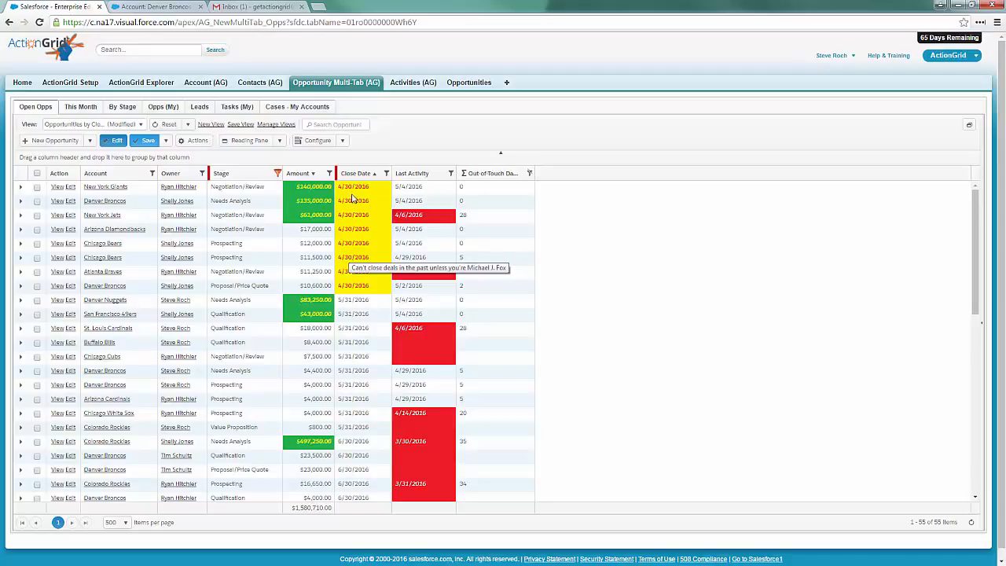
{"action": "mouse_move", "coordinate": [358, 176]}
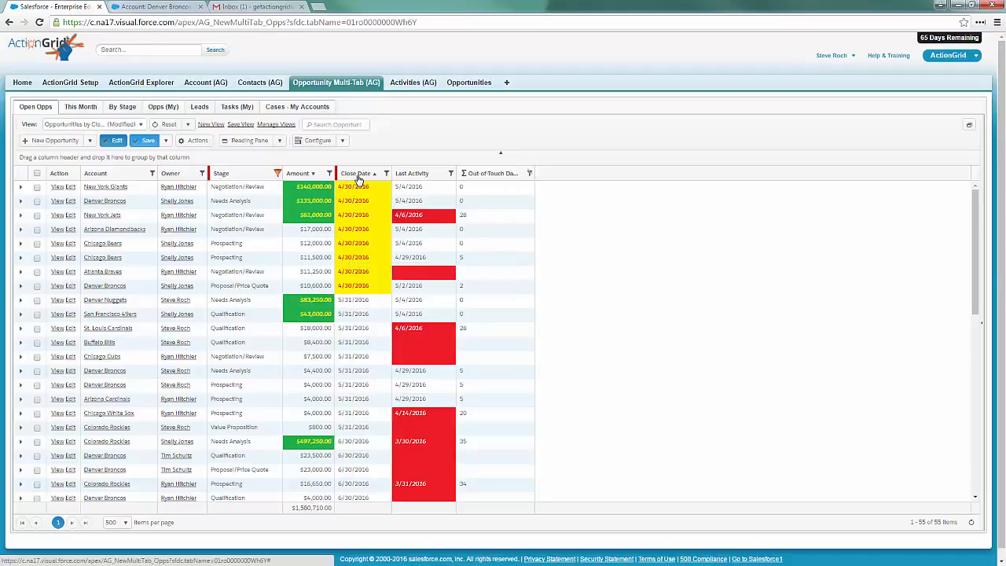
{"action": "mouse_move", "coordinate": [355, 173]}
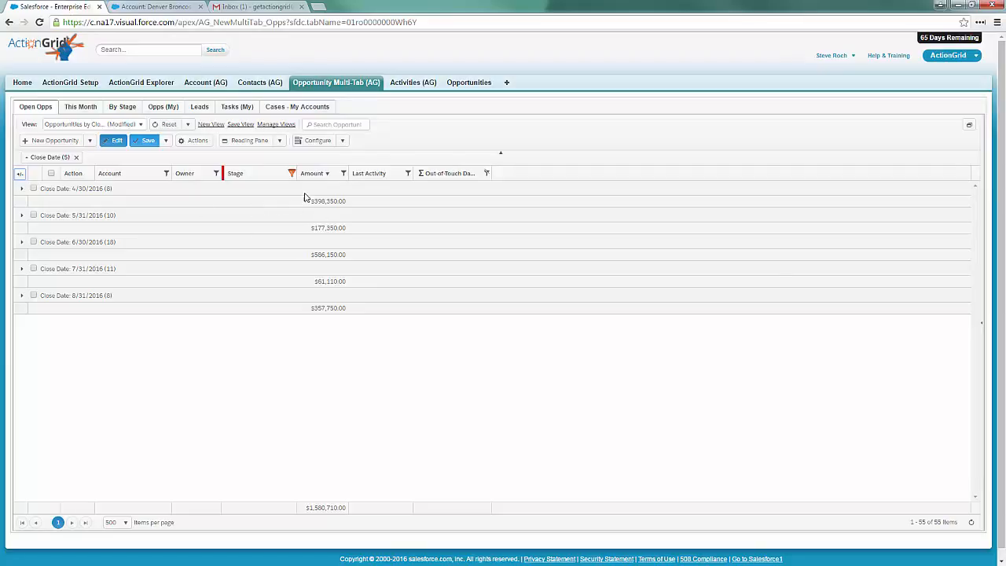
{"action": "mouse_move", "coordinate": [260, 215]}
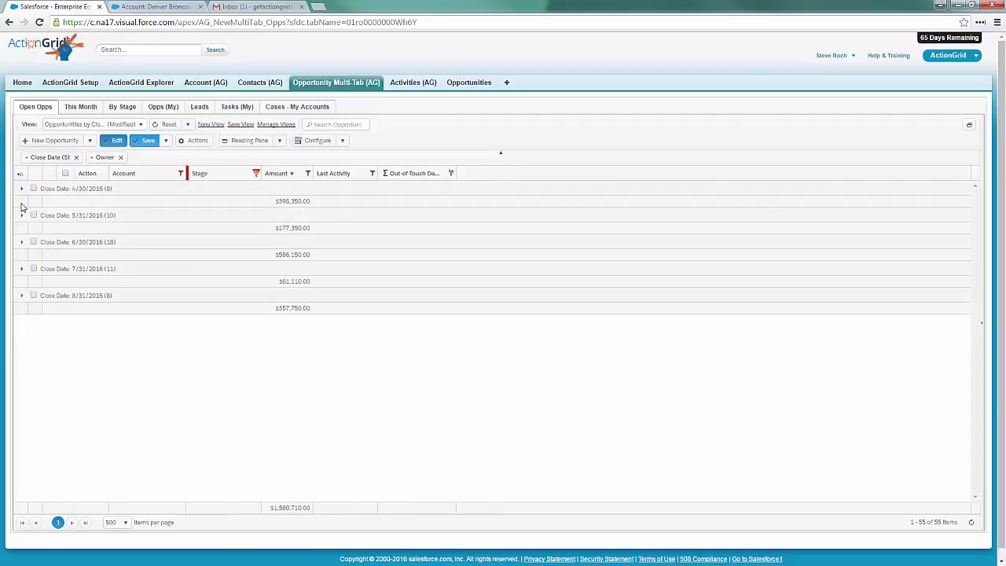
- Expand the 5/31/2016 close date group and select the grand total amount
{"action": "left_click", "coordinate": [22, 215]}
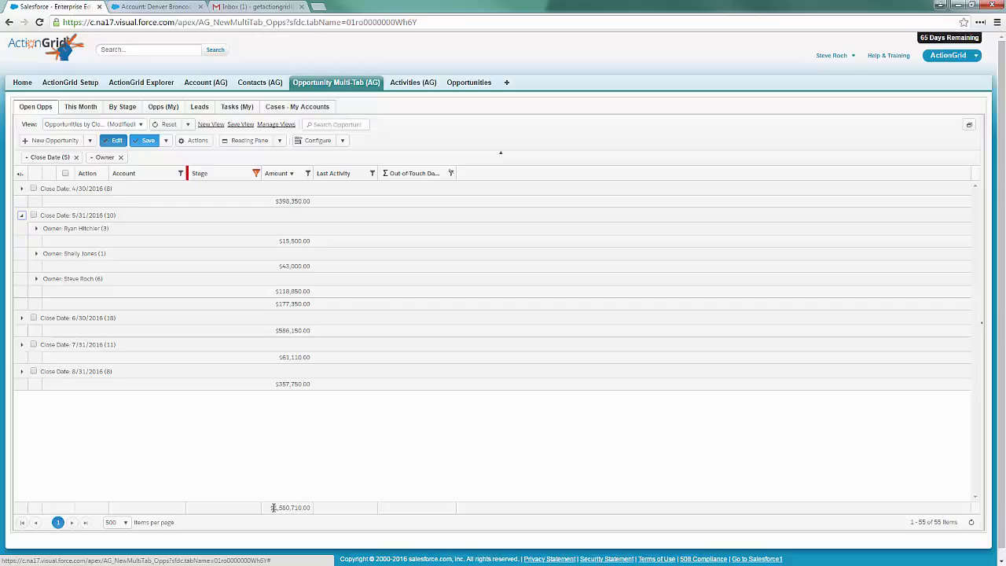
{"action": "double_click", "coordinate": [291, 506]}
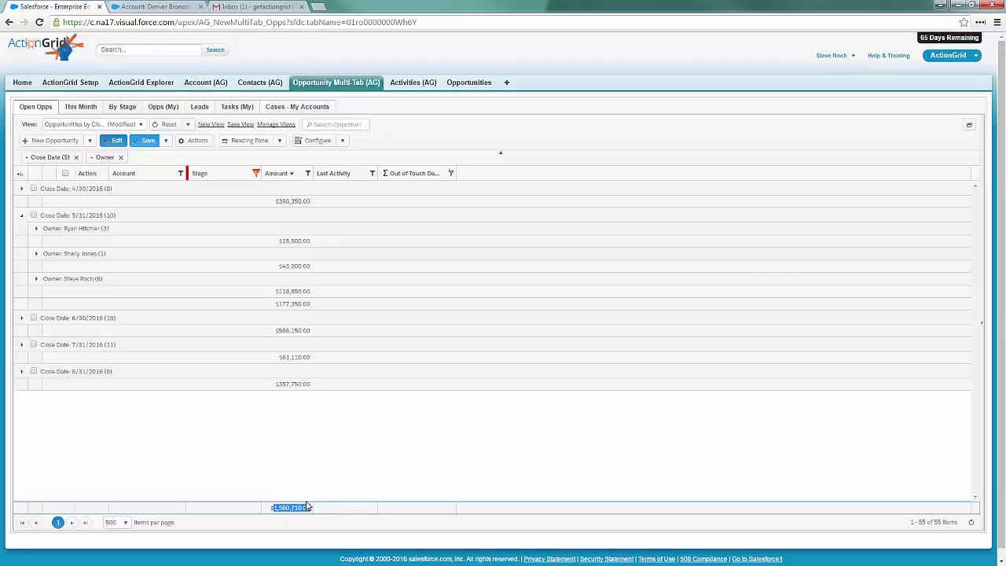
{"action": "mouse_move", "coordinate": [113, 195]}
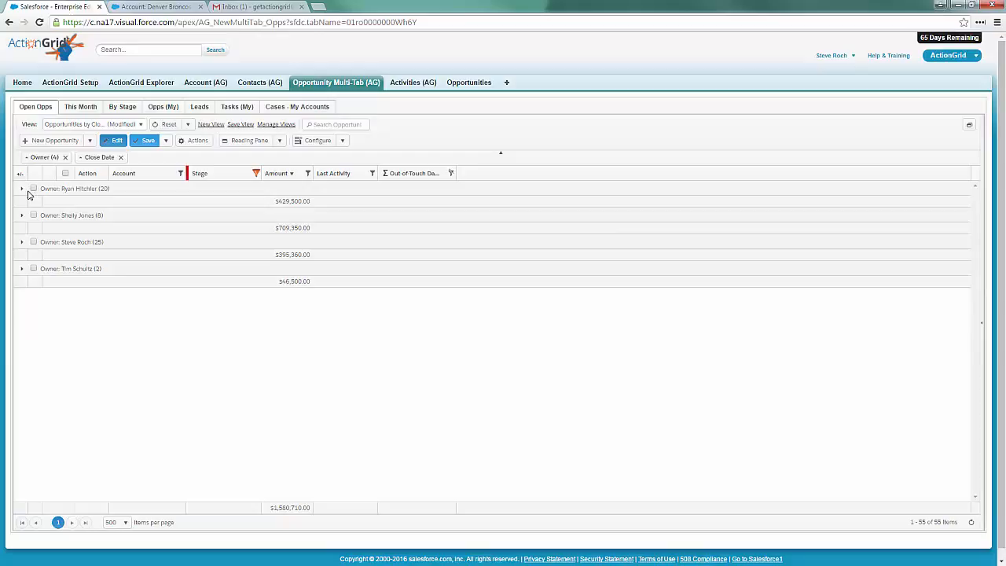
- Expand the first owner's group, then remove the grouping to restore the flat list
{"action": "left_click", "coordinate": [22, 188]}
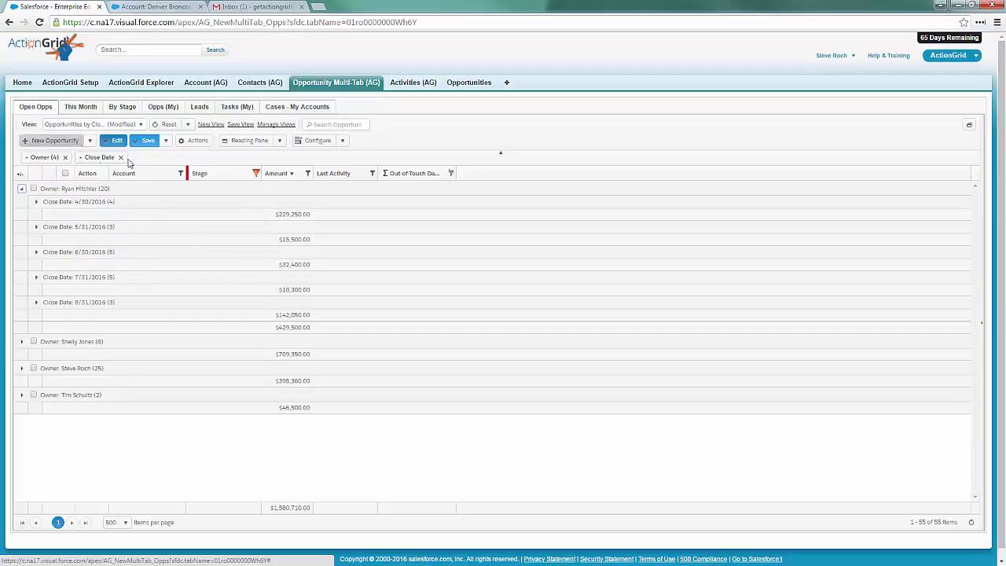
{"action": "left_click", "coordinate": [121, 157]}
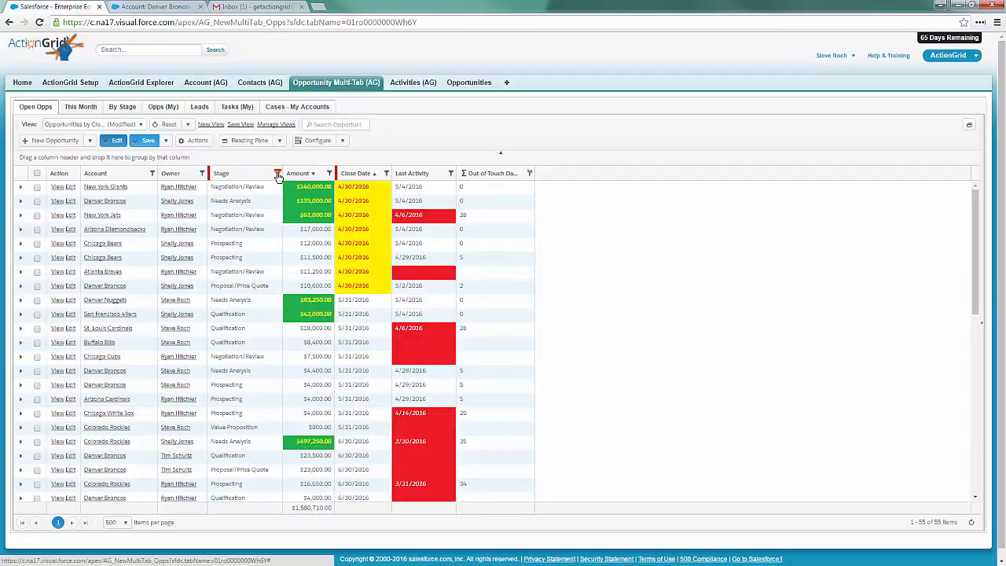
- Apply the Stage column filter and check the New York Jets opportunity row
{"action": "left_click", "coordinate": [277, 173]}
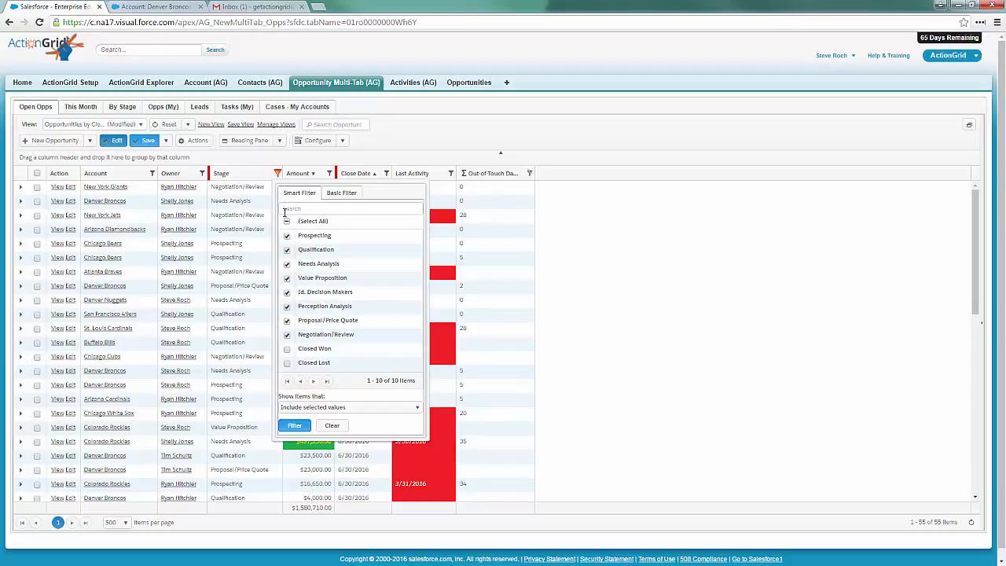
{"action": "mouse_move", "coordinate": [299, 418]}
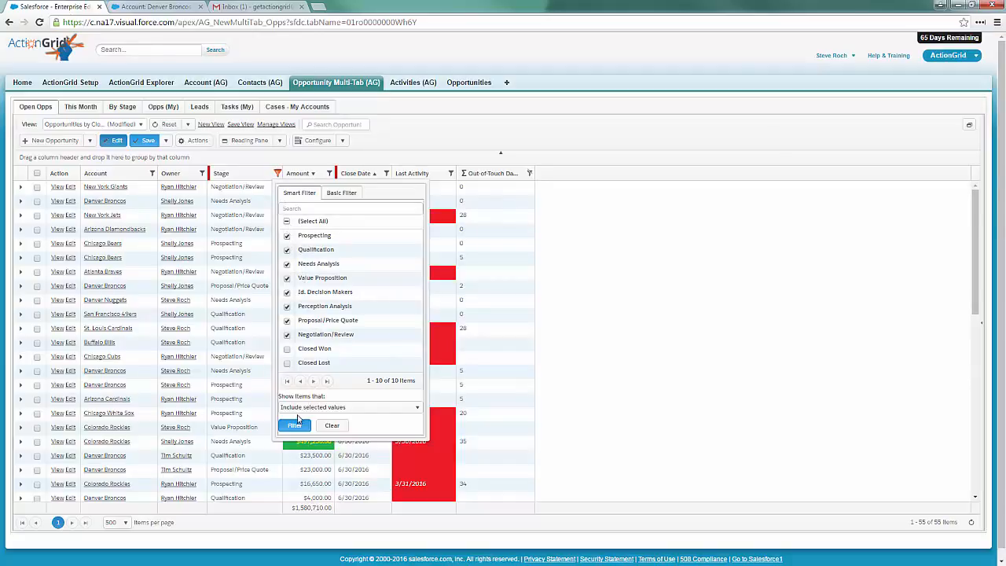
{"action": "left_click", "coordinate": [294, 424]}
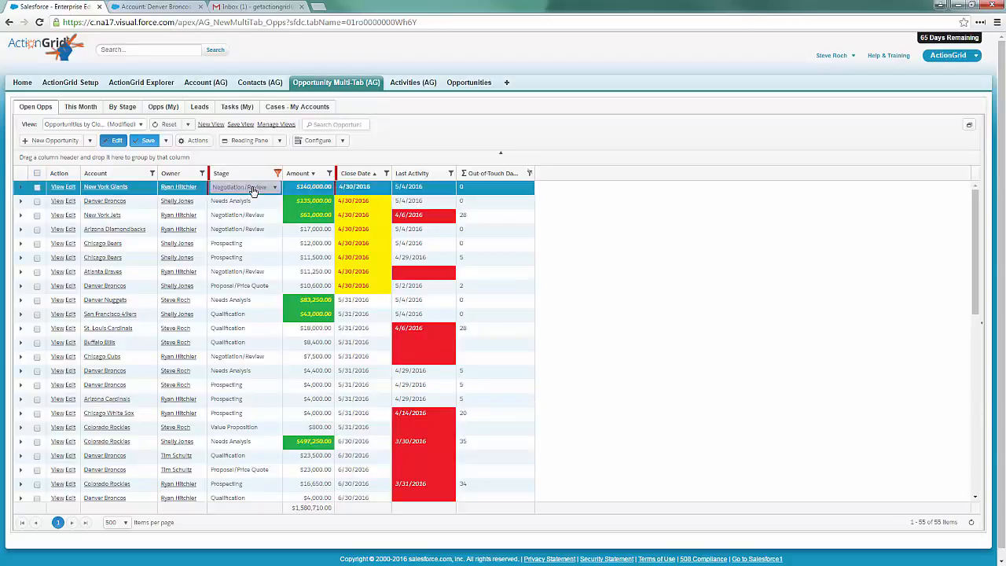
{"action": "left_click", "coordinate": [37, 185]}
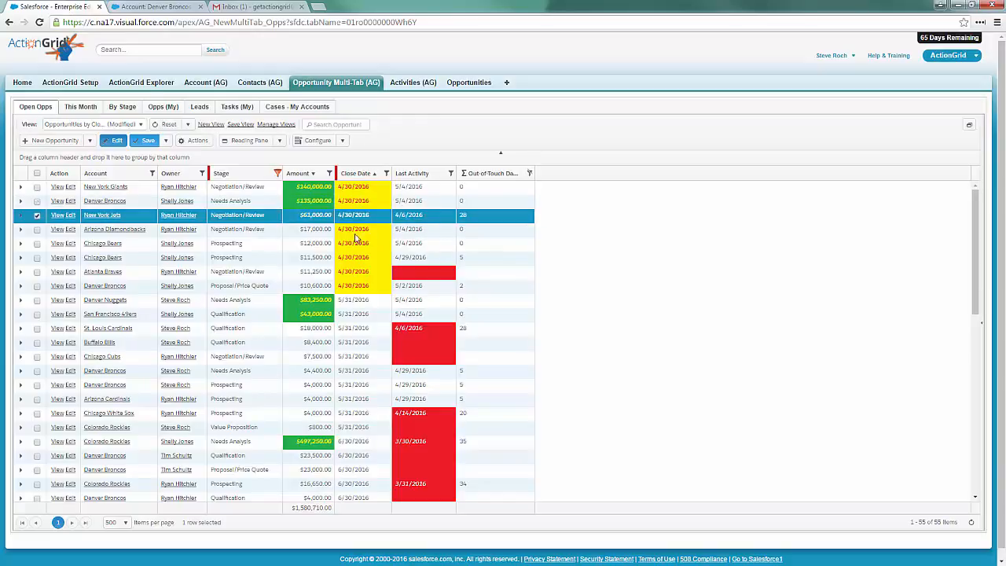
{"action": "mouse_move", "coordinate": [430, 219]}
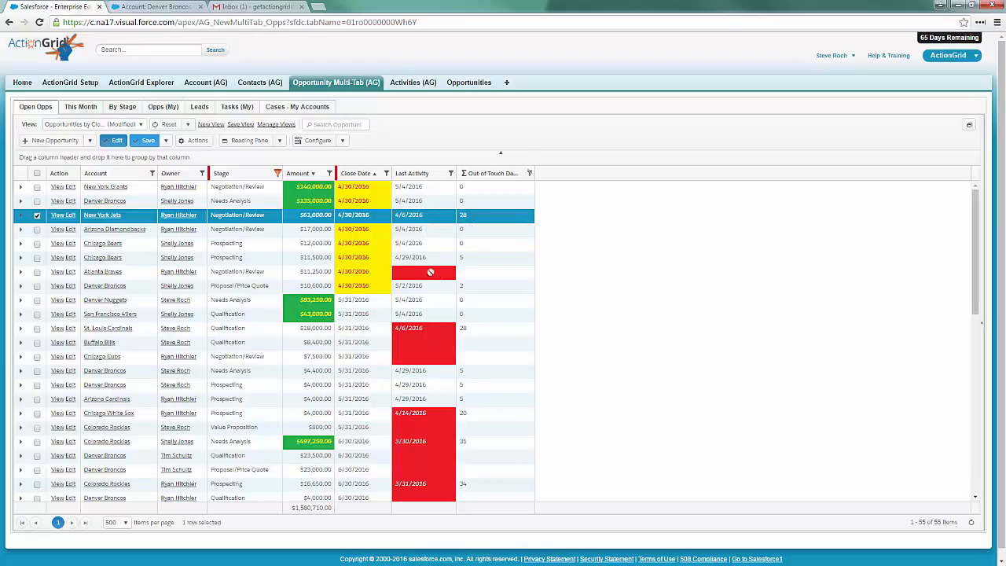
{"action": "mouse_move", "coordinate": [430, 273]}
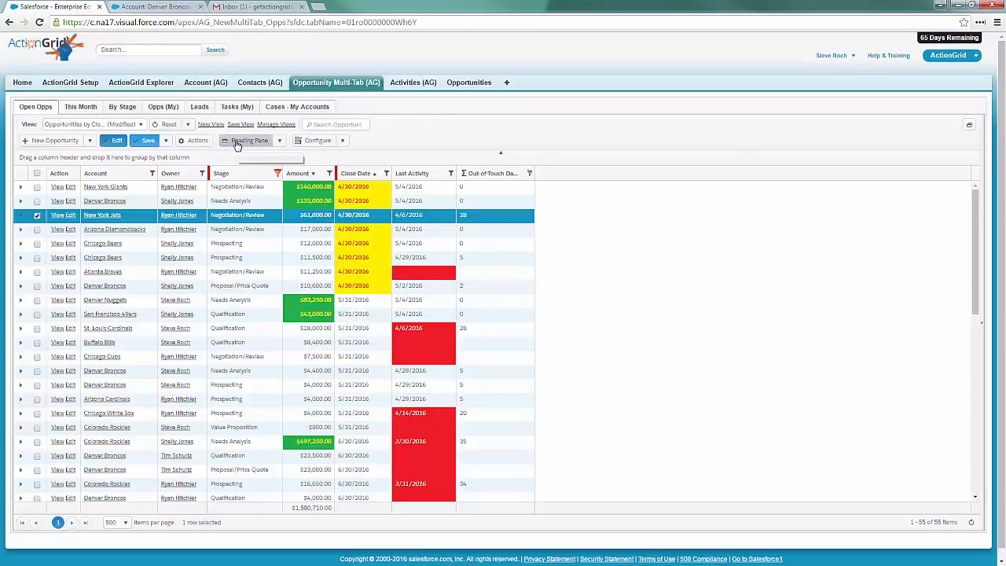
- Show the Reading Pane and load the Denver Broncos opportunity's products in it
{"action": "left_click", "coordinate": [250, 142]}
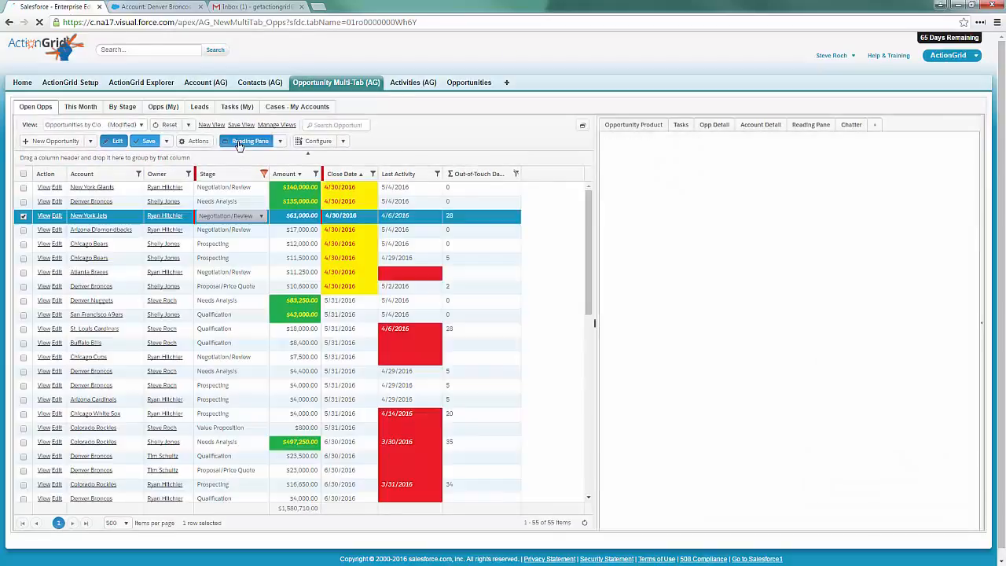
{"action": "left_click", "coordinate": [632, 124]}
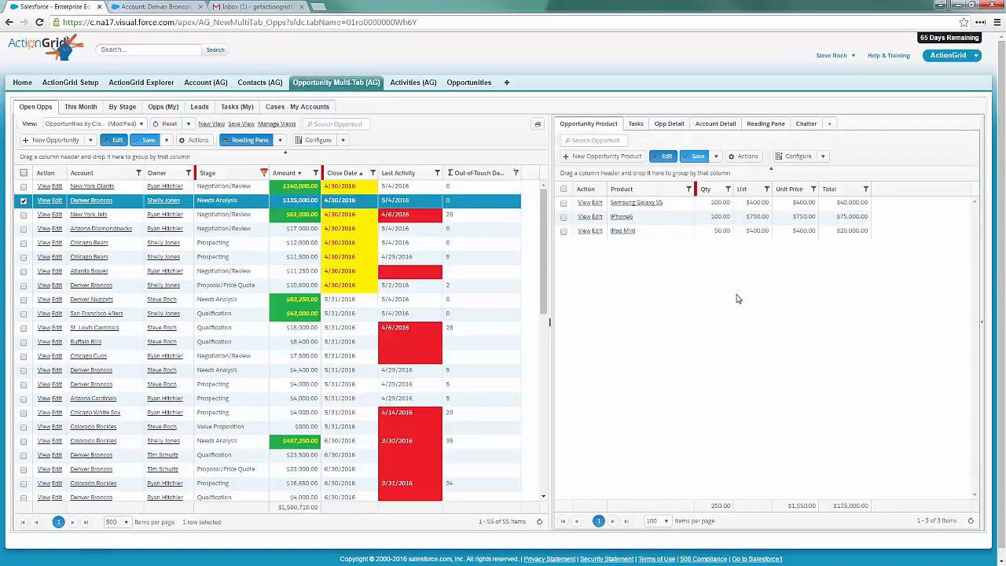
{"action": "mouse_move", "coordinate": [731, 302]}
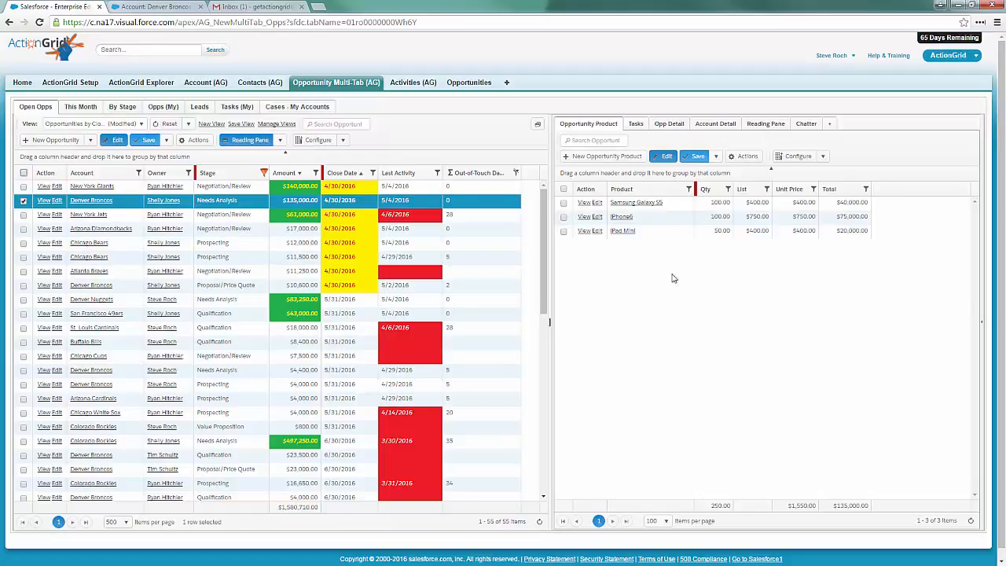
- Show the Tasks tab for Denver Broncos and preview two tasks' email text
{"action": "left_click", "coordinate": [634, 122]}
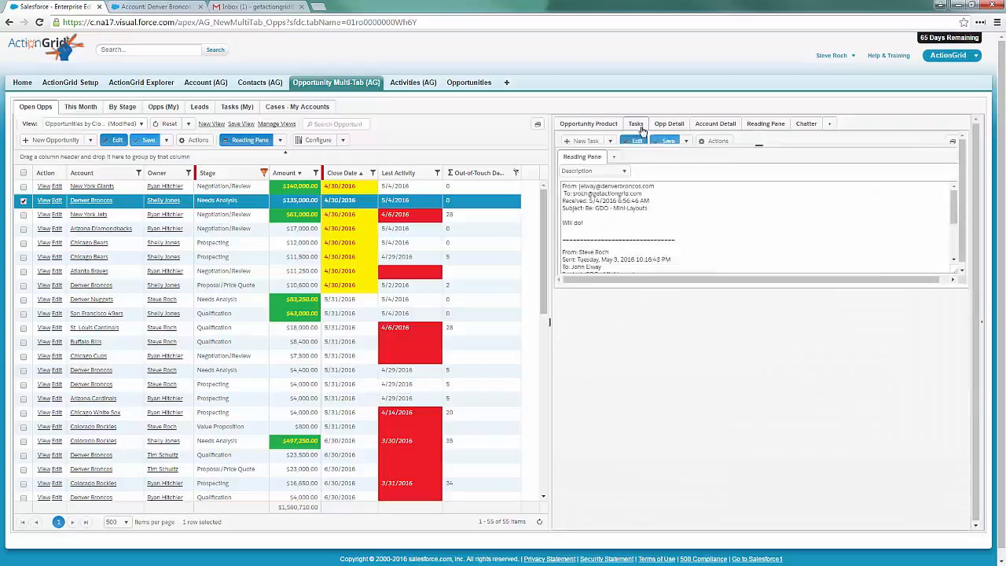
{"action": "left_click", "coordinate": [635, 123]}
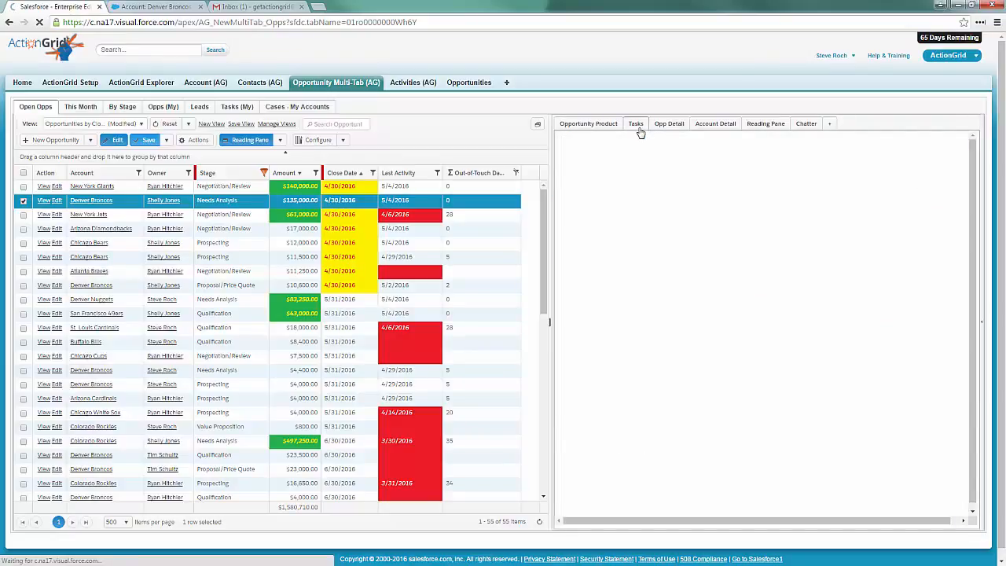
{"action": "left_click", "coordinate": [635, 123]}
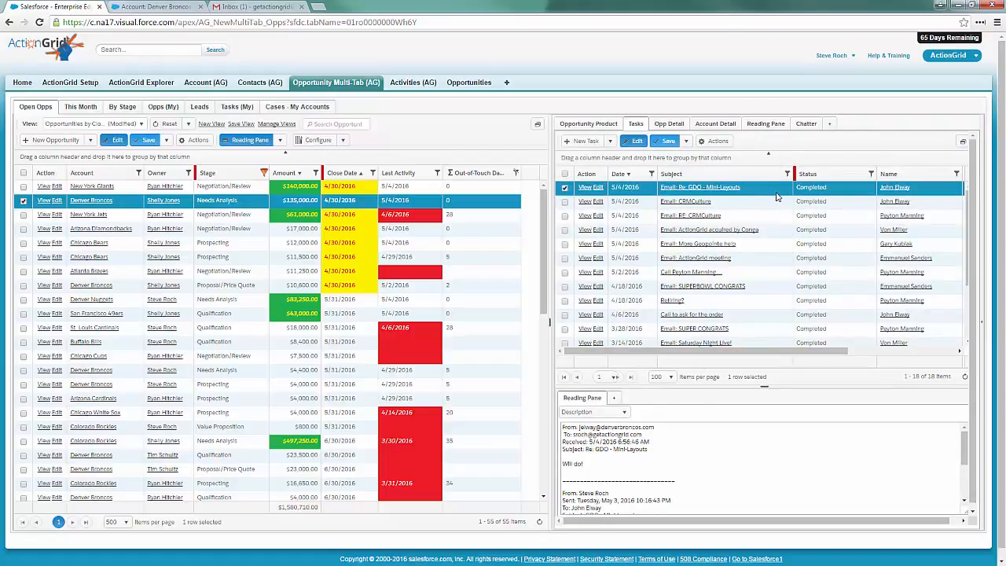
{"action": "mouse_move", "coordinate": [647, 192]}
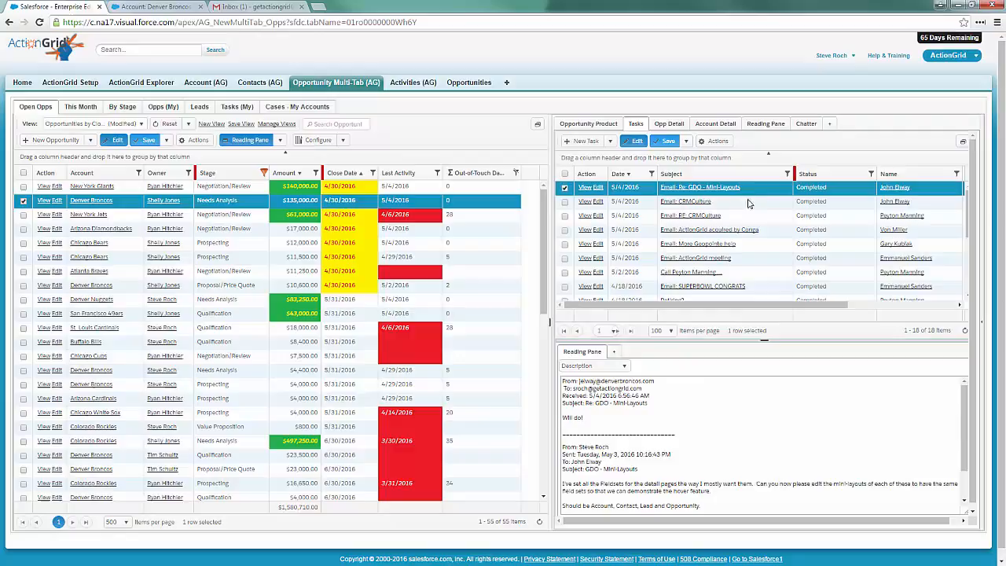
{"action": "mouse_move", "coordinate": [745, 305]}
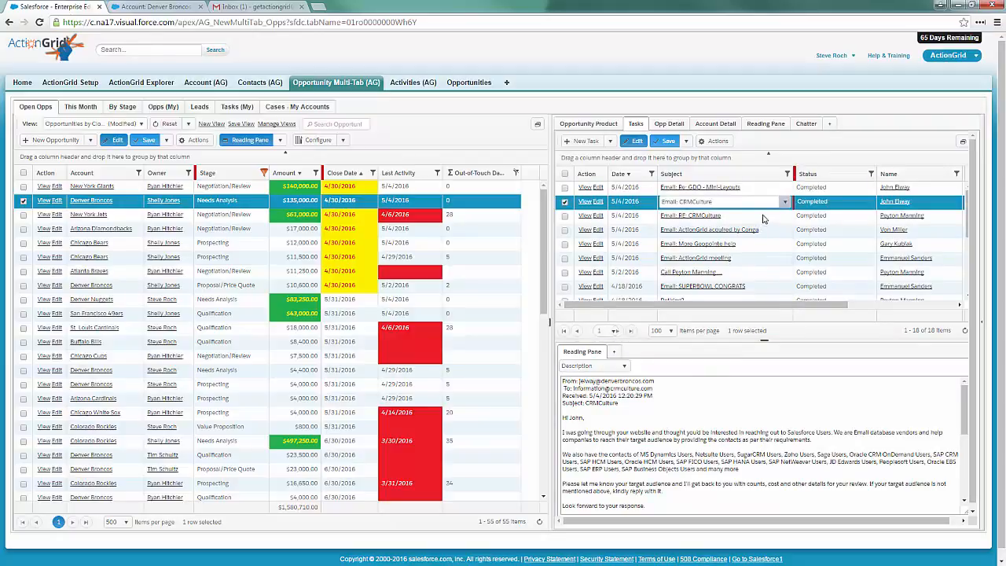
{"action": "left_click", "coordinate": [692, 215]}
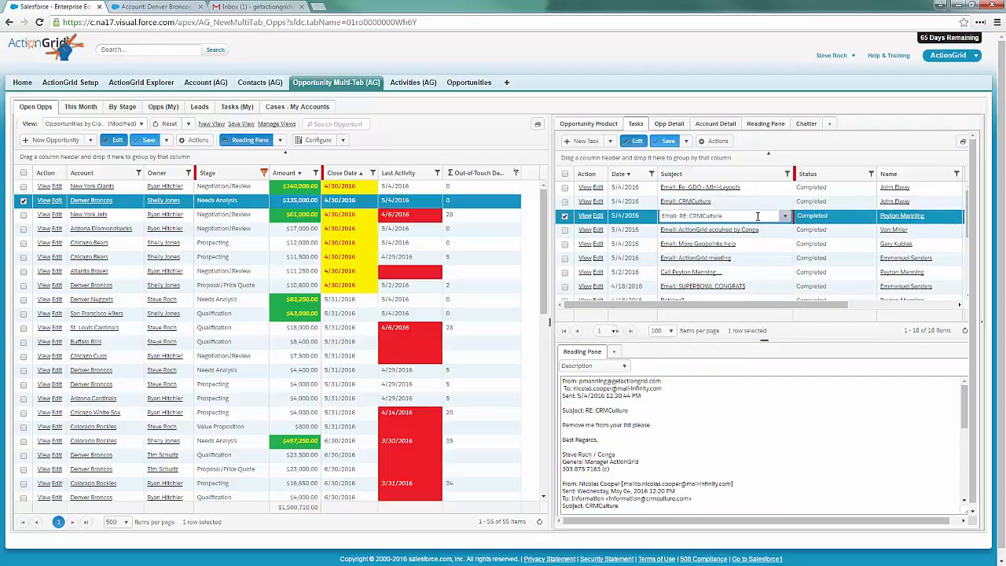
{"action": "mouse_move", "coordinate": [470, 276]}
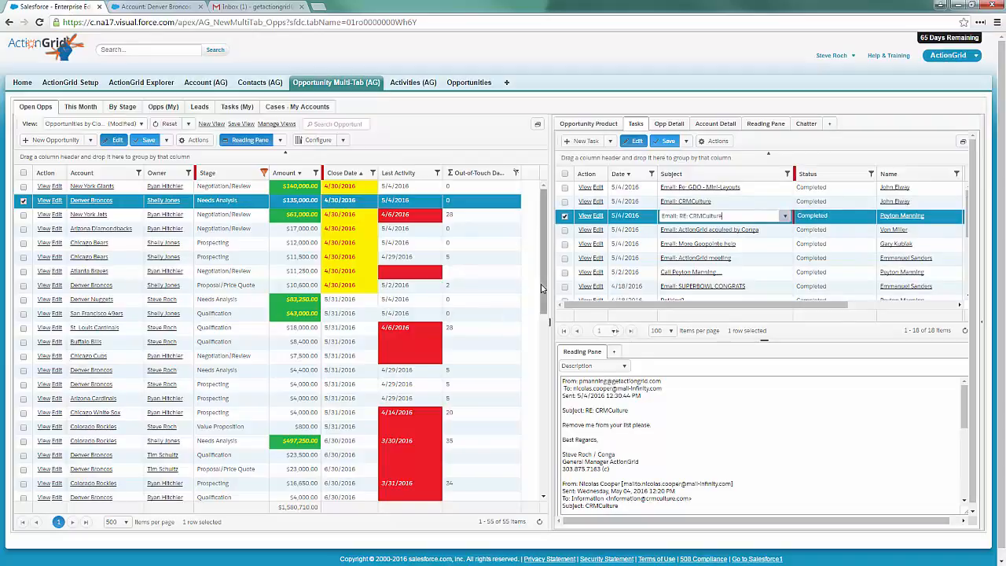
{"action": "scroll", "scroll_direction": "down", "scroll_amount": 3}
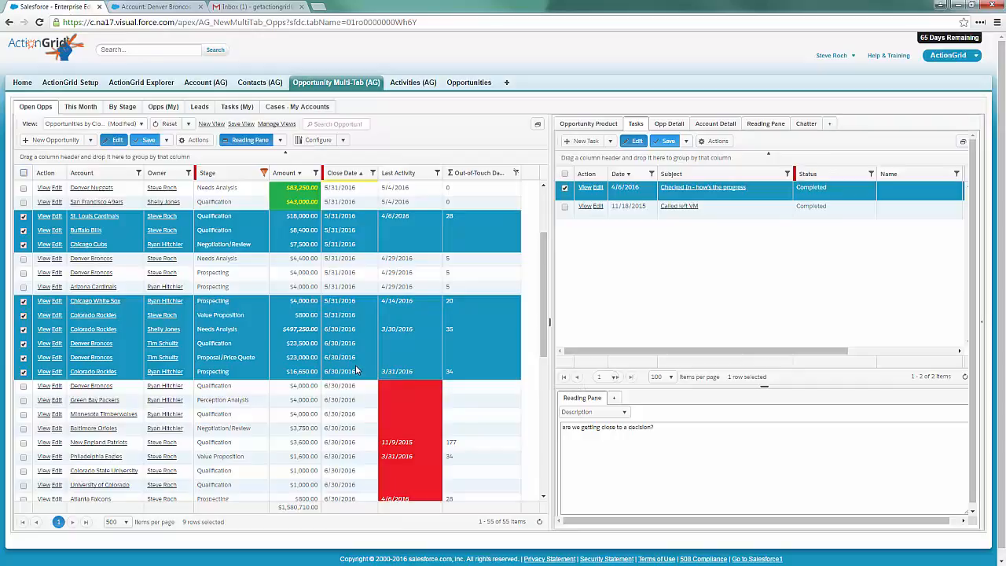
{"action": "mouse_move", "coordinate": [240, 218]}
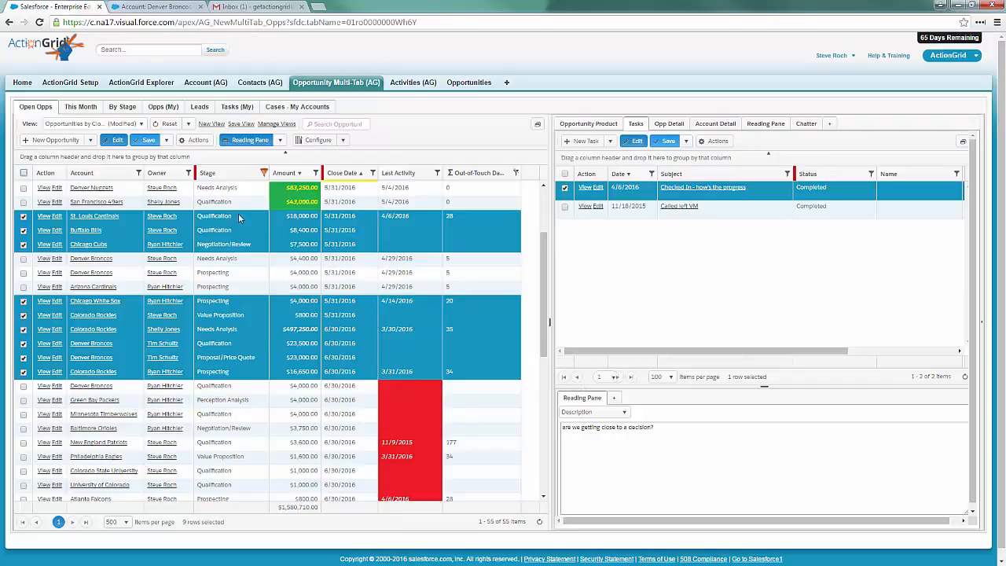
{"action": "mouse_move", "coordinate": [236, 226]}
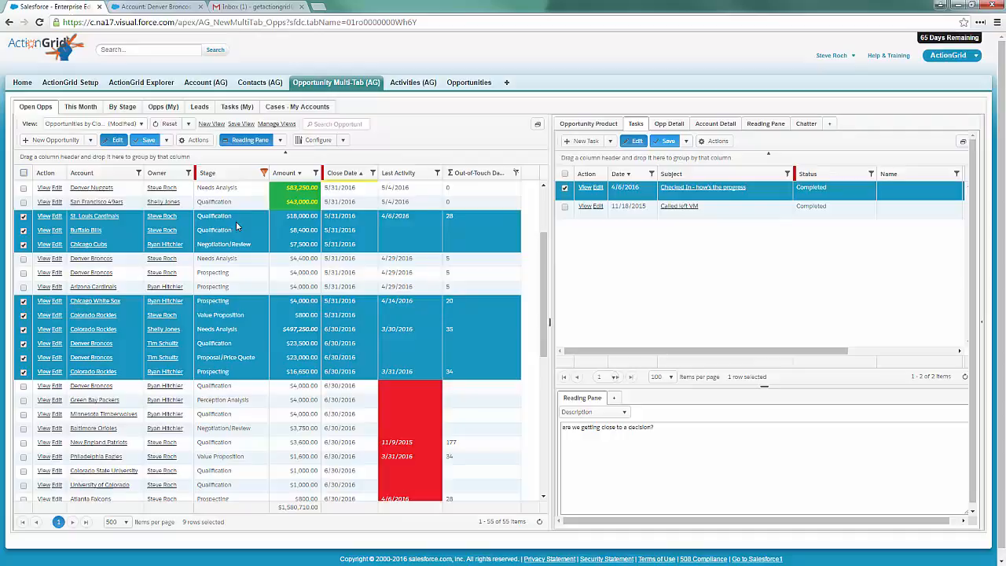
{"action": "mouse_move", "coordinate": [245, 226]}
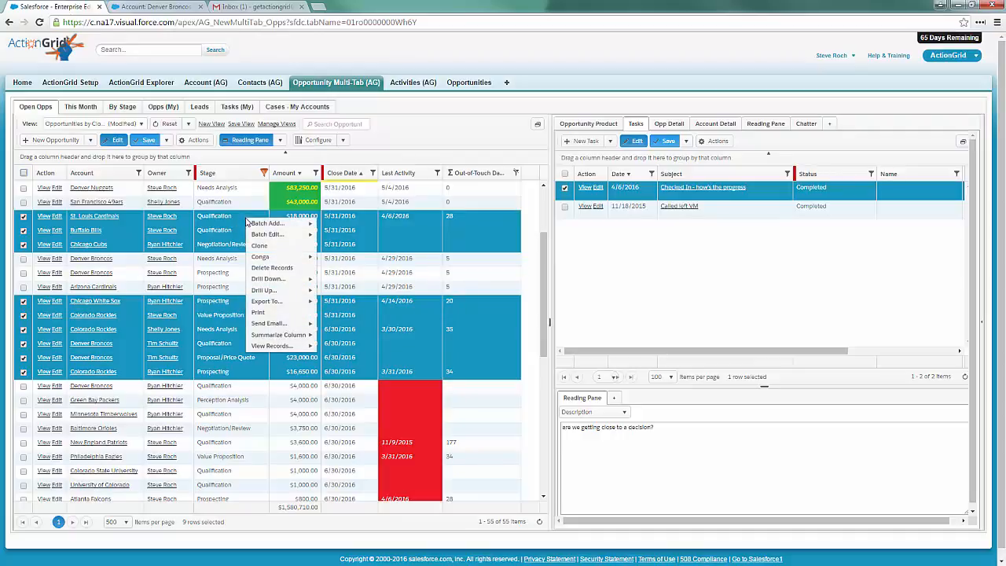
{"action": "mouse_move", "coordinate": [267, 223]}
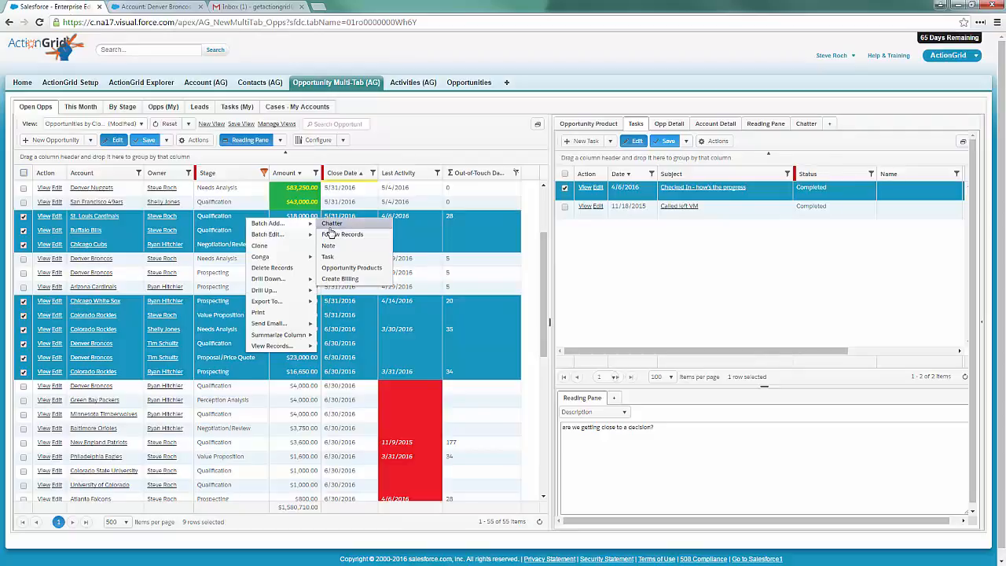
{"action": "mouse_move", "coordinate": [330, 258]}
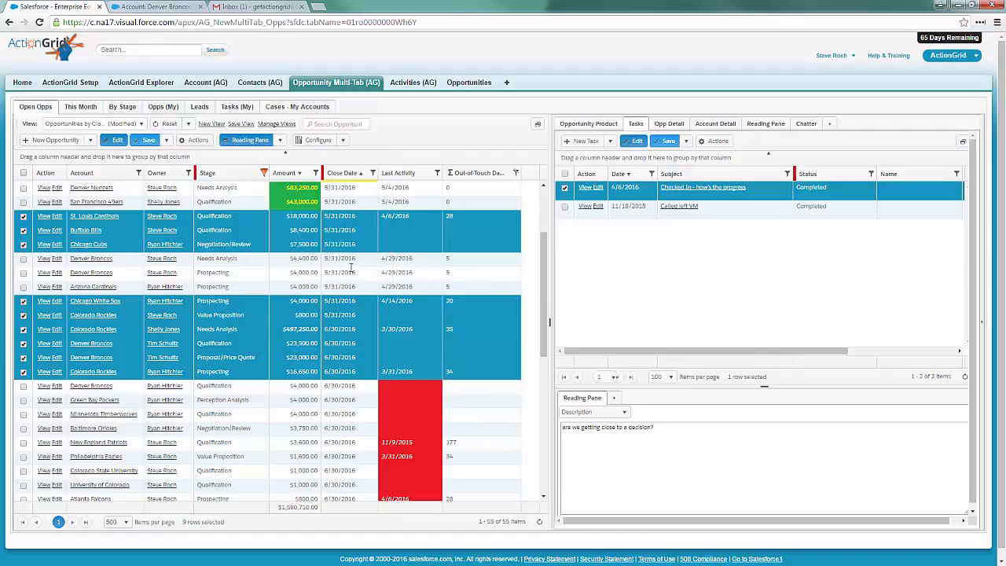
- Batch-add a Call task assigned to record owner, description 'Or at leas', for nine opportunities
{"action": "left_click", "coordinate": [198, 140]}
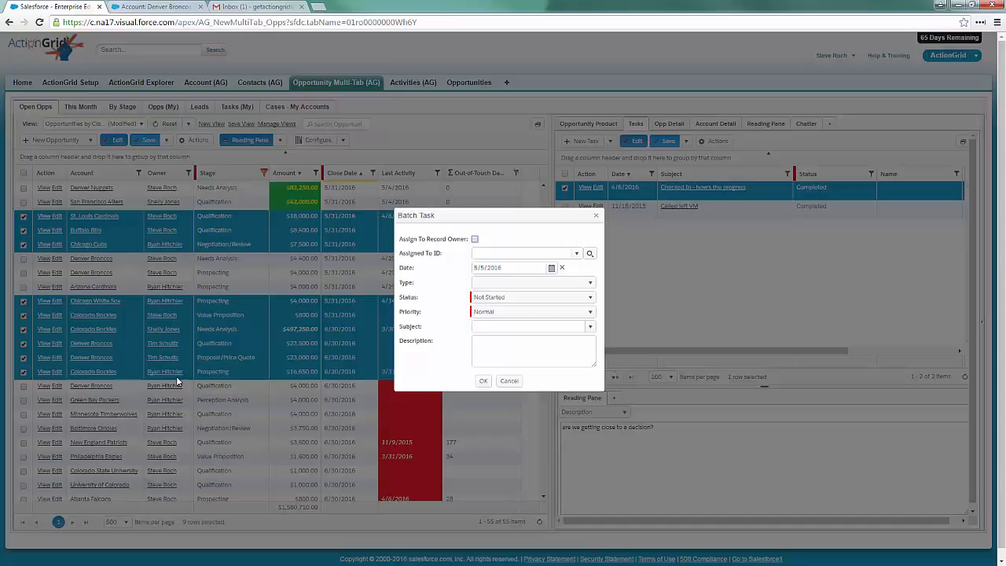
{"action": "left_click", "coordinate": [474, 239]}
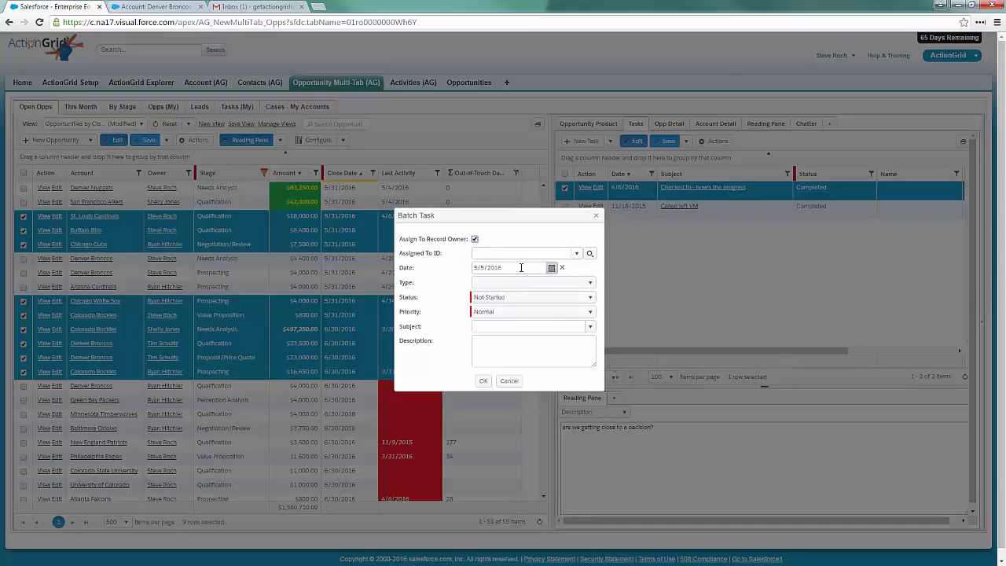
{"action": "left_click", "coordinate": [550, 267]}
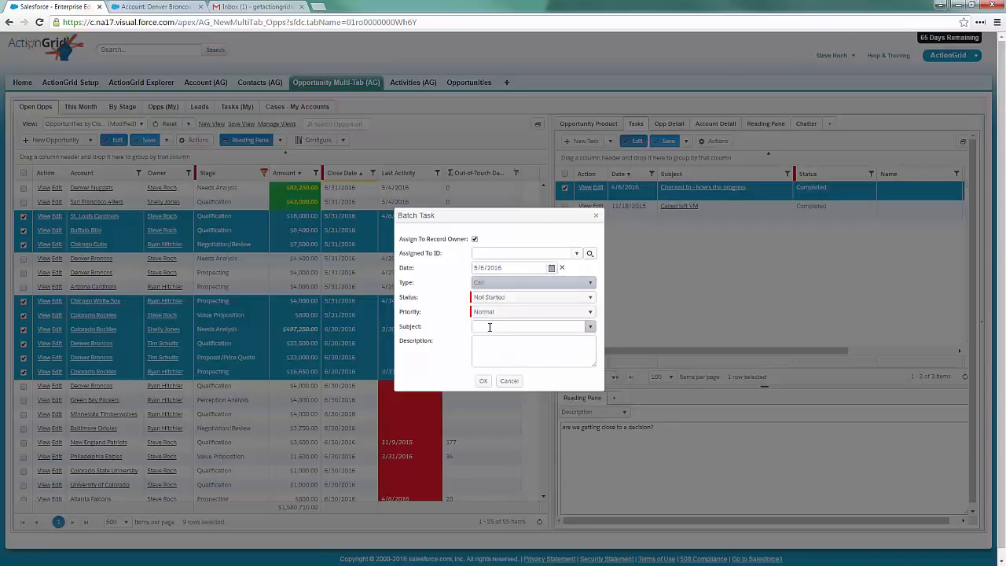
{"action": "type", "text": "close this deal"}
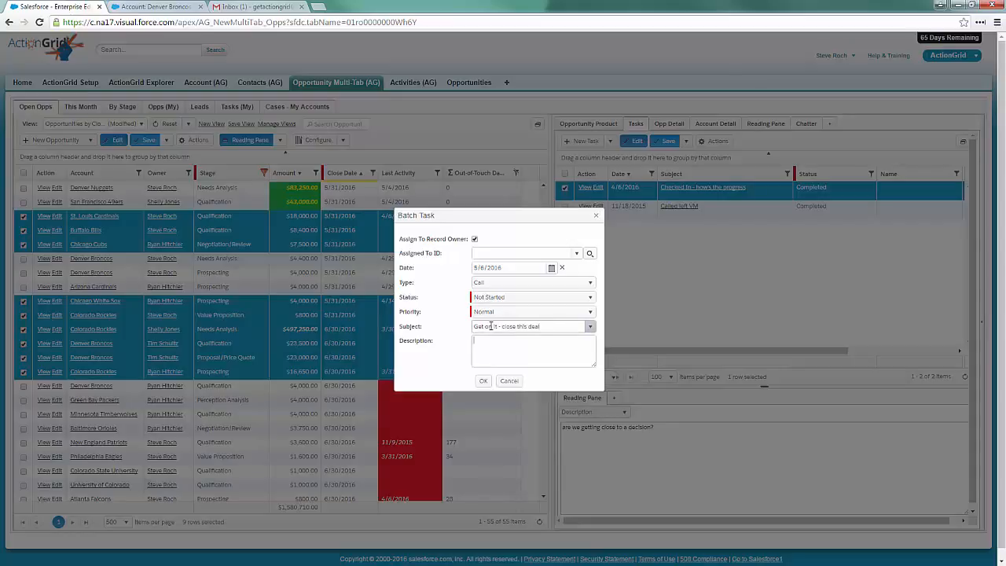
{"action": "type", "text": "Or at least make a call"}
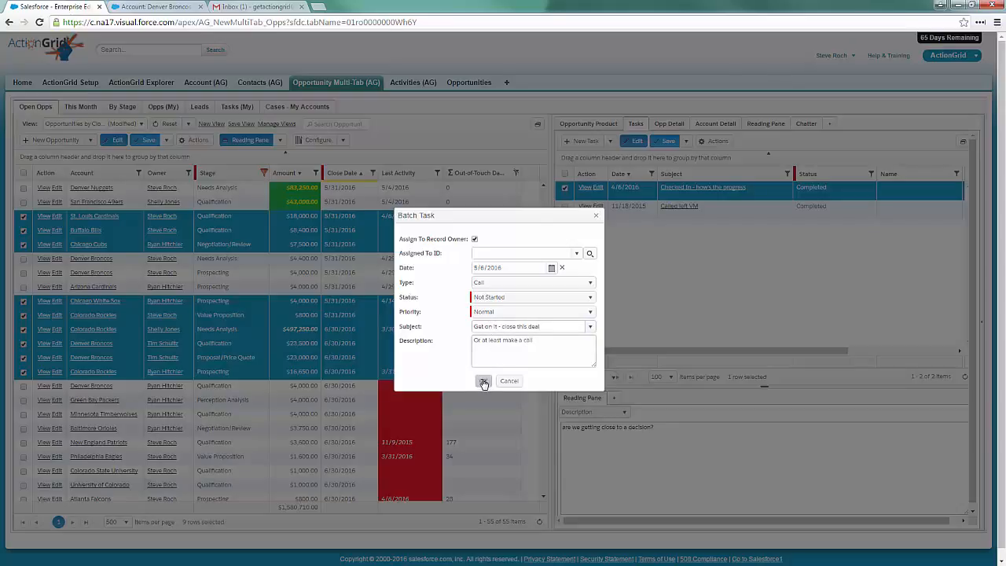
{"action": "left_click", "coordinate": [484, 382]}
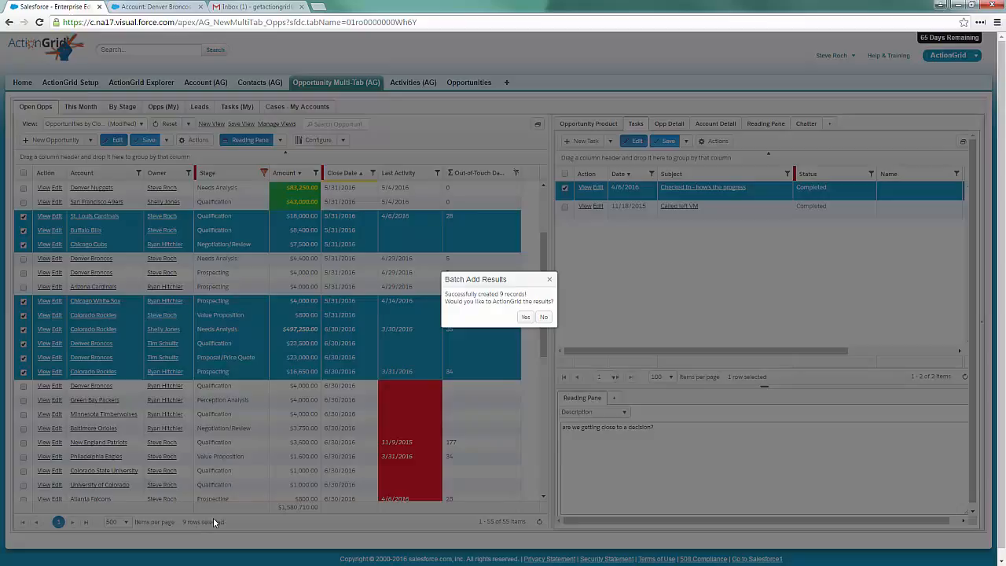
- Decline the batch results prompt and load a Denver Broncos opportunity's tasks
{"action": "left_click", "coordinate": [543, 317]}
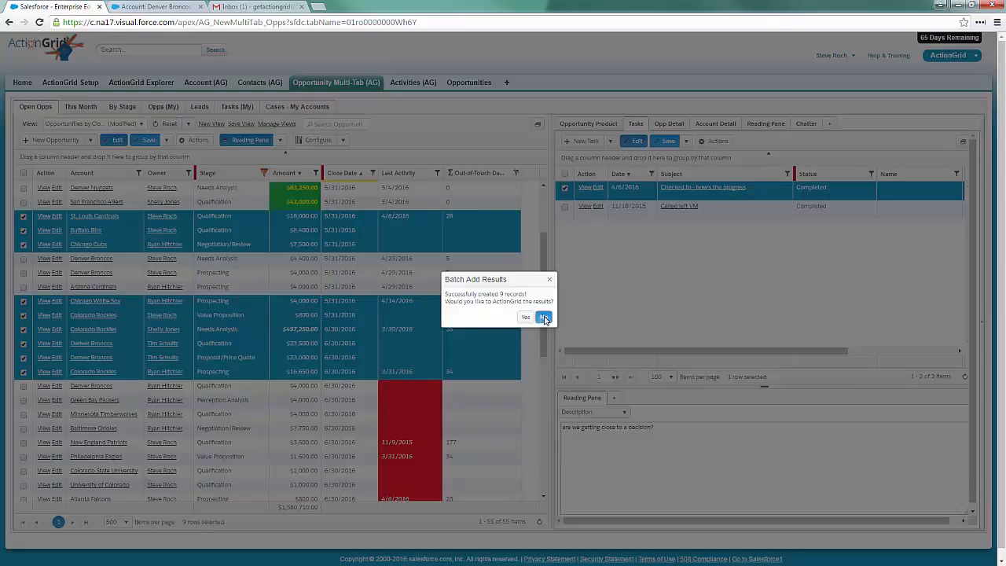
{"action": "left_click", "coordinate": [544, 317]}
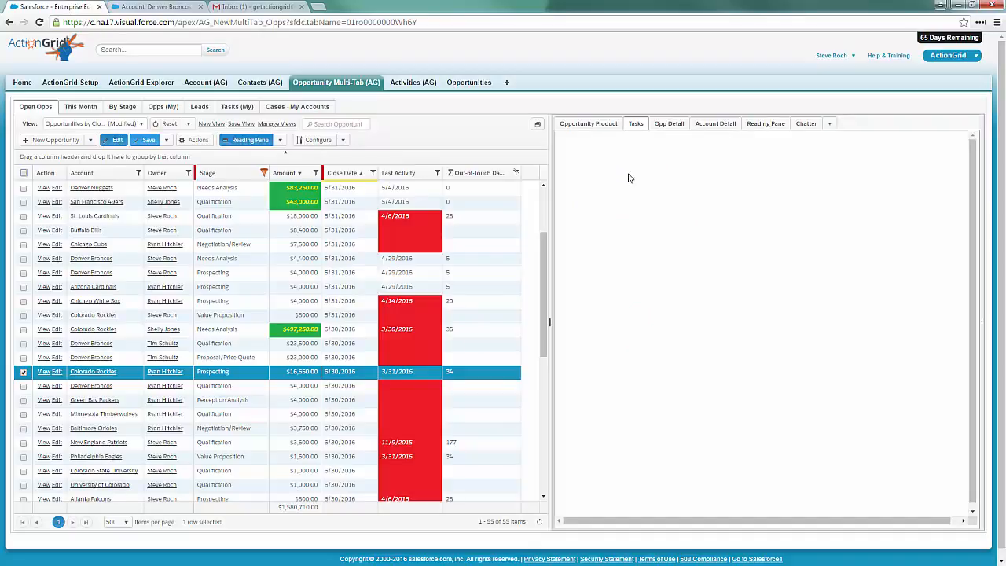
{"action": "left_click", "coordinate": [635, 122]}
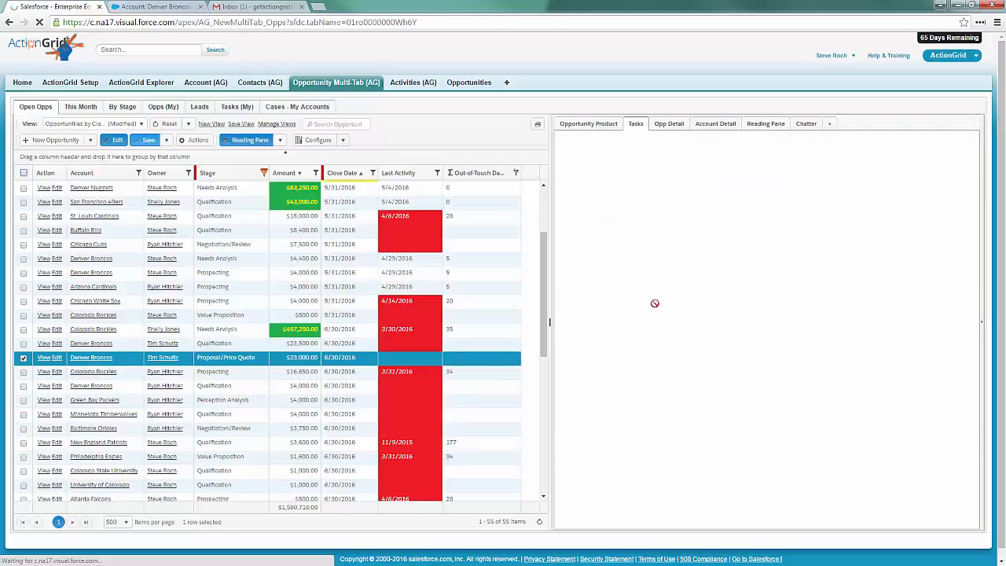
{"action": "left_click", "coordinate": [634, 123]}
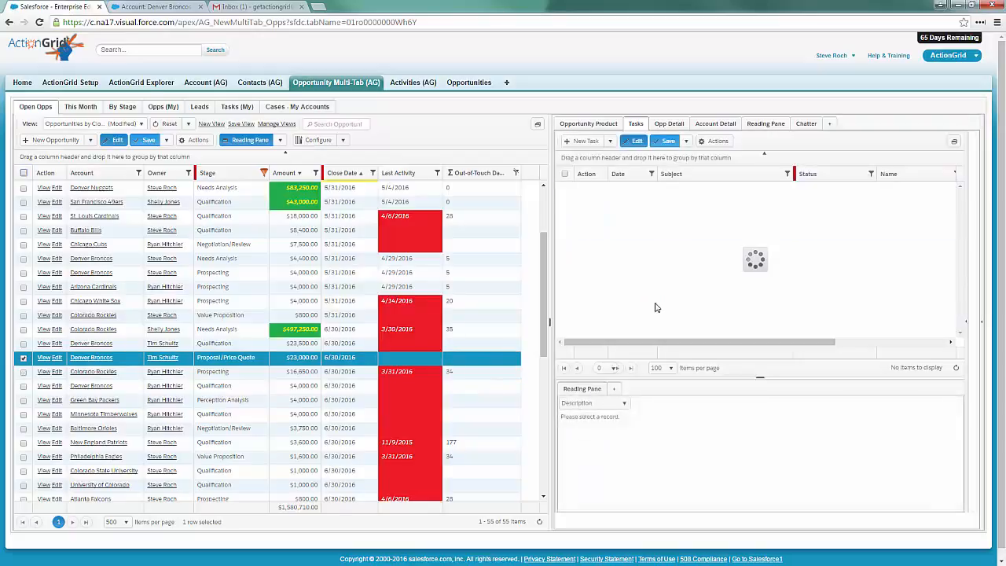